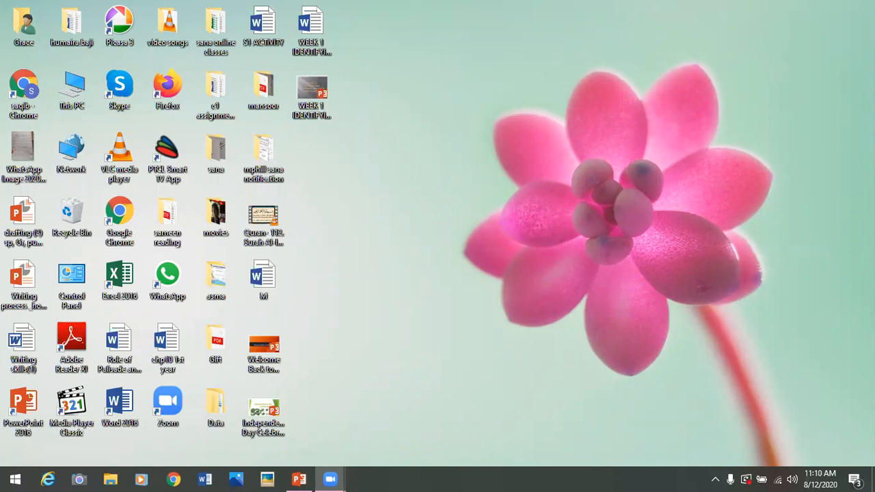
mouse_move(109, 478)
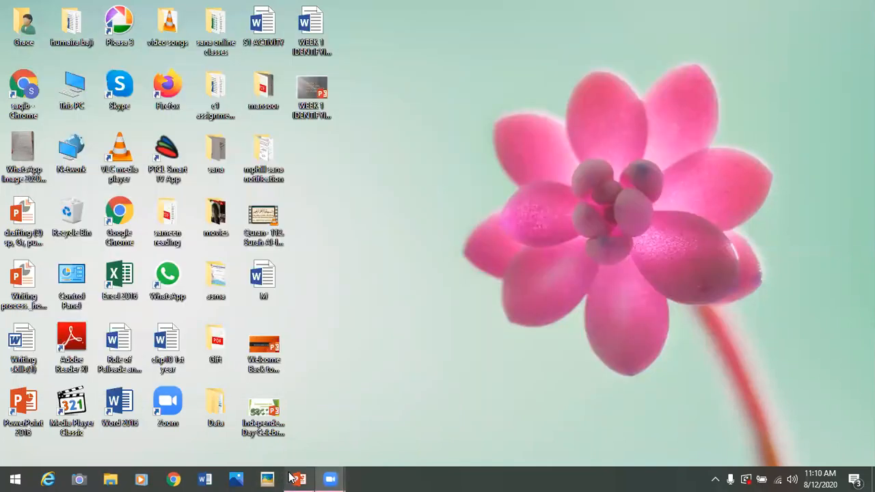
Bring up the Week 1 lecture deck and display slide 3, the Context diagram
left_click(299, 479)
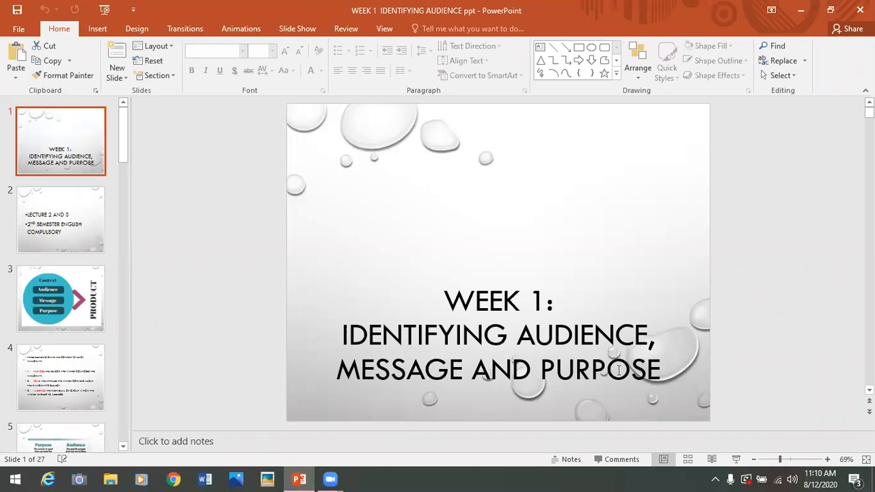
mouse_move(102, 227)
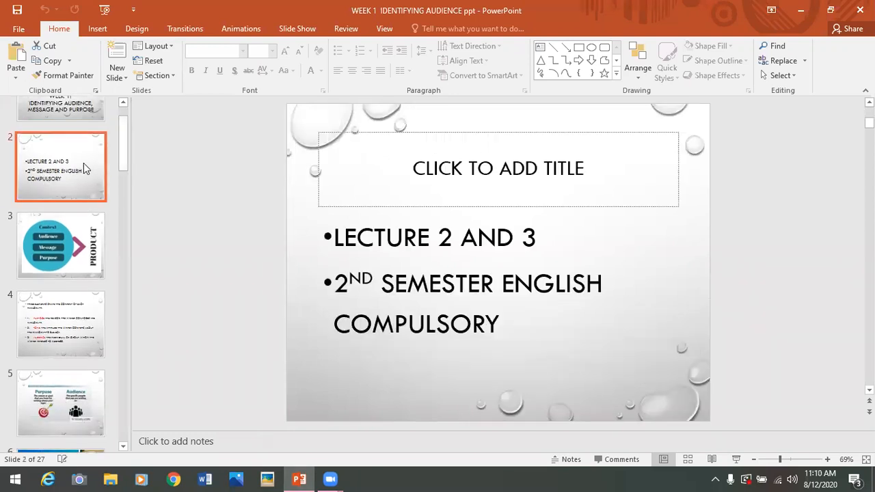
mouse_move(53, 320)
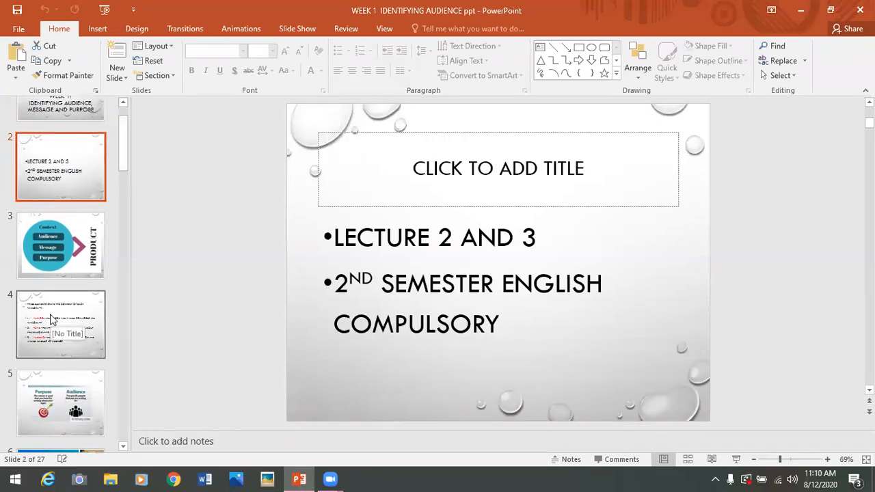
mouse_move(68, 247)
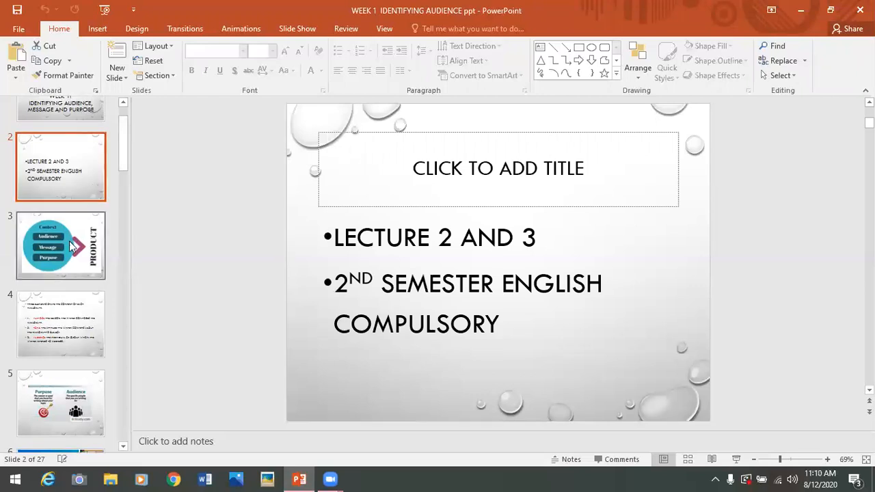
left_click(61, 246)
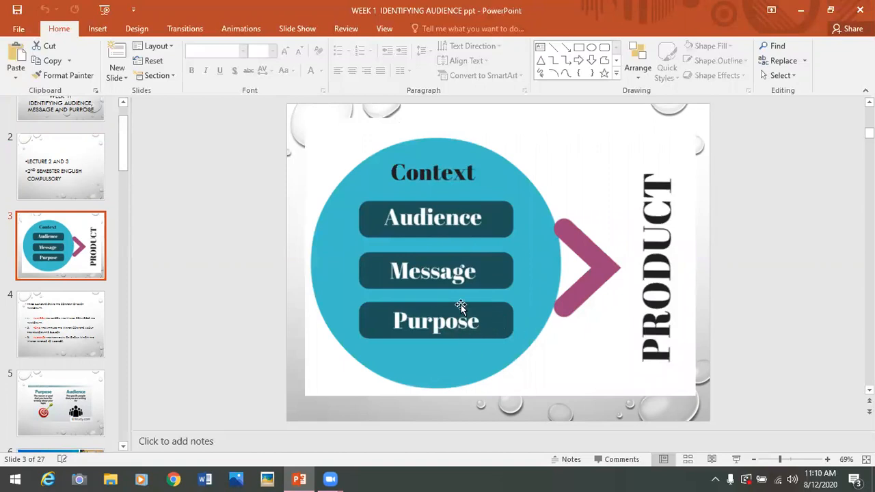
Display slide 4 on purpose, tone and audience, after briefly viewing slides 5 and 3
left_click(61, 324)
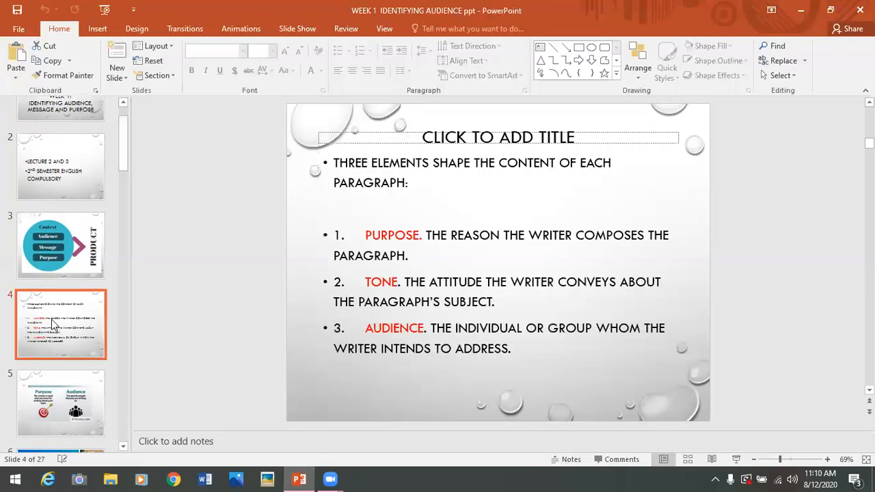
mouse_move(296, 235)
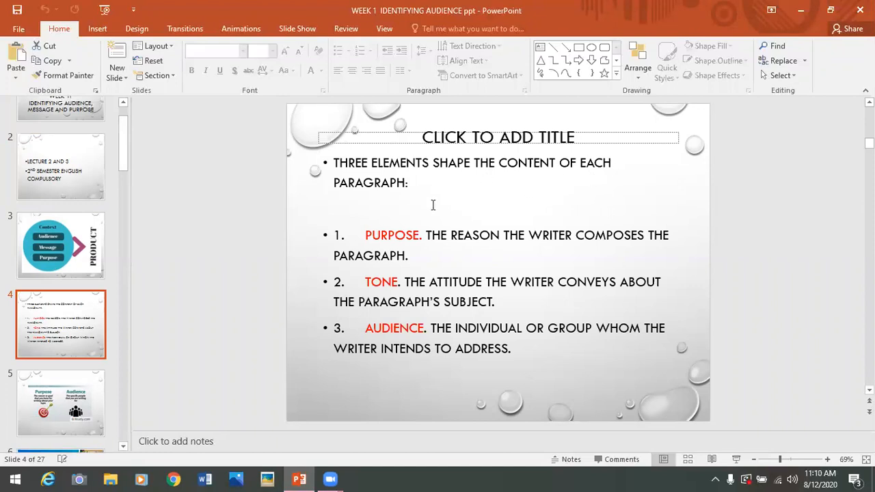
mouse_move(403, 262)
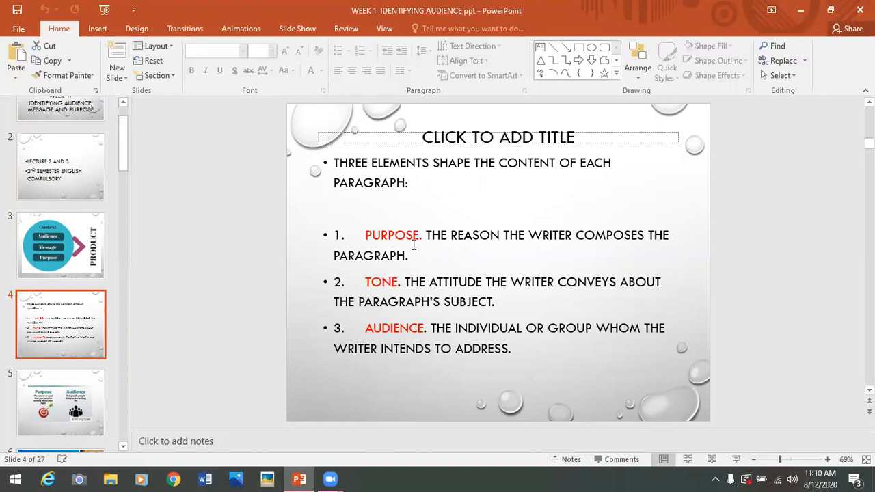
mouse_move(579, 237)
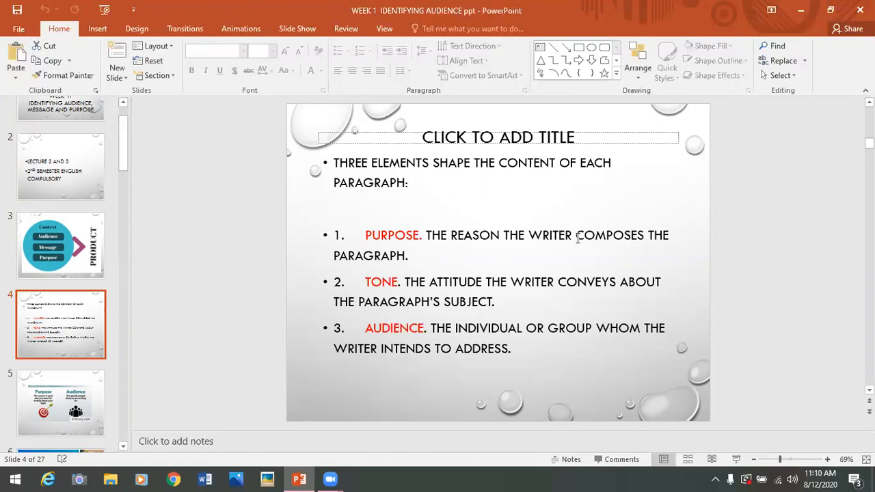
mouse_move(438, 270)
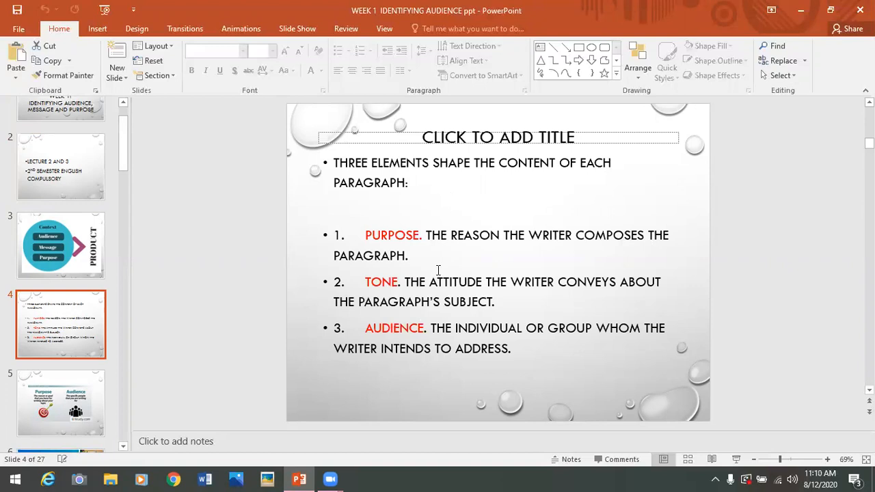
mouse_move(480, 232)
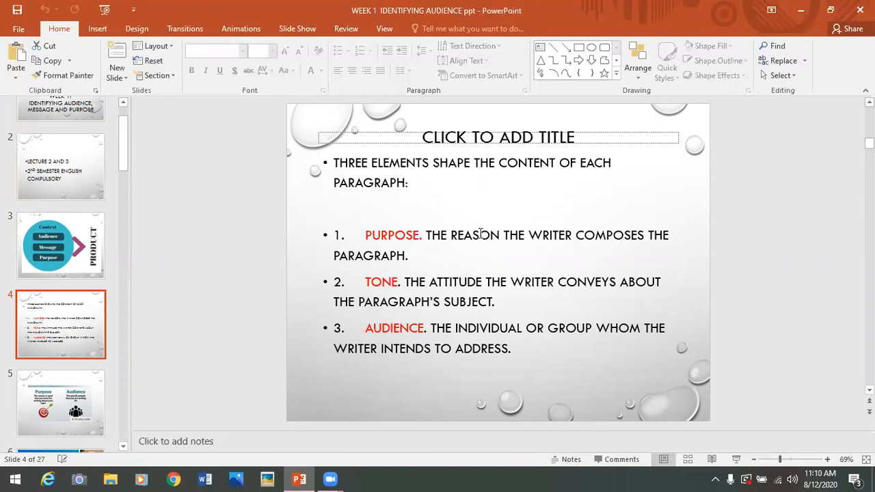
mouse_move(410, 296)
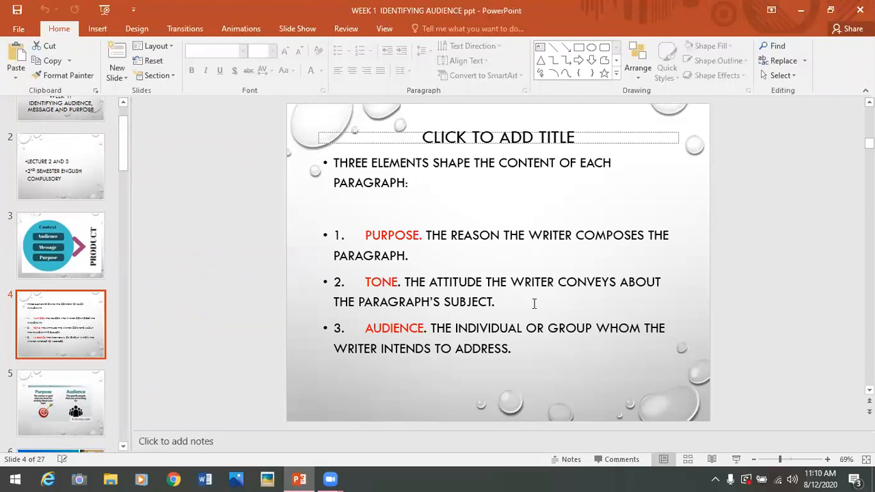
left_click(61, 402)
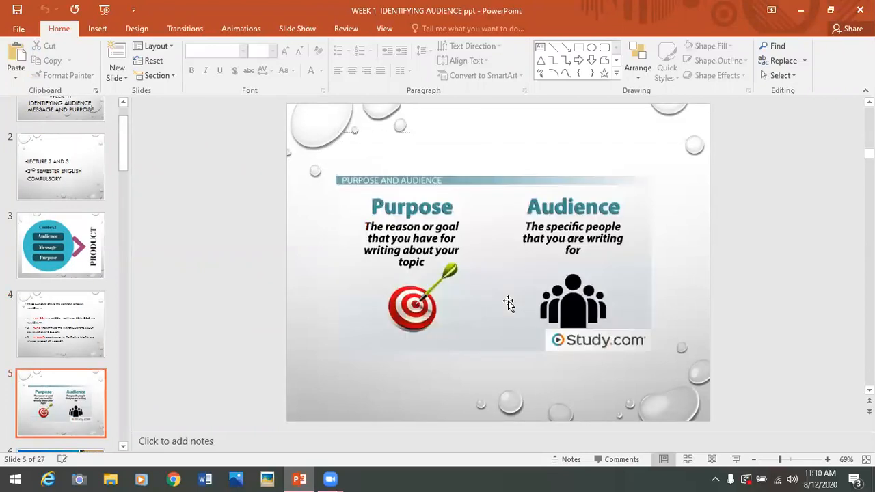
left_click(60, 324)
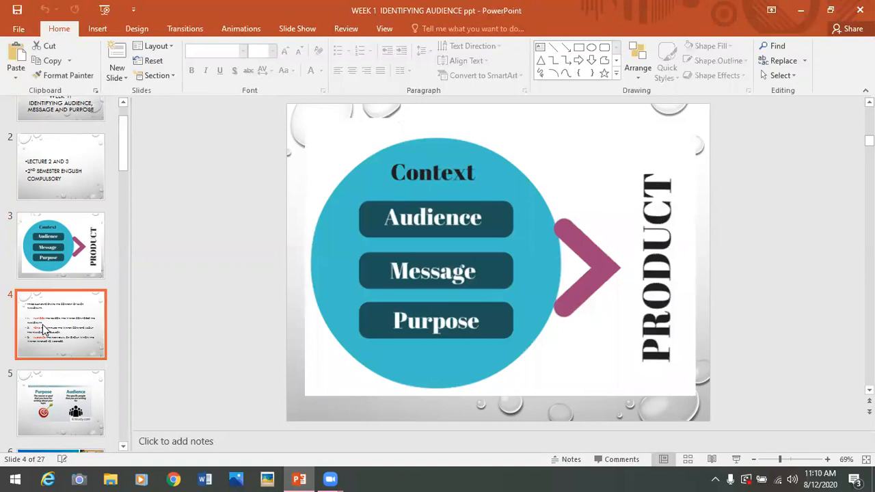
left_click(61, 325)
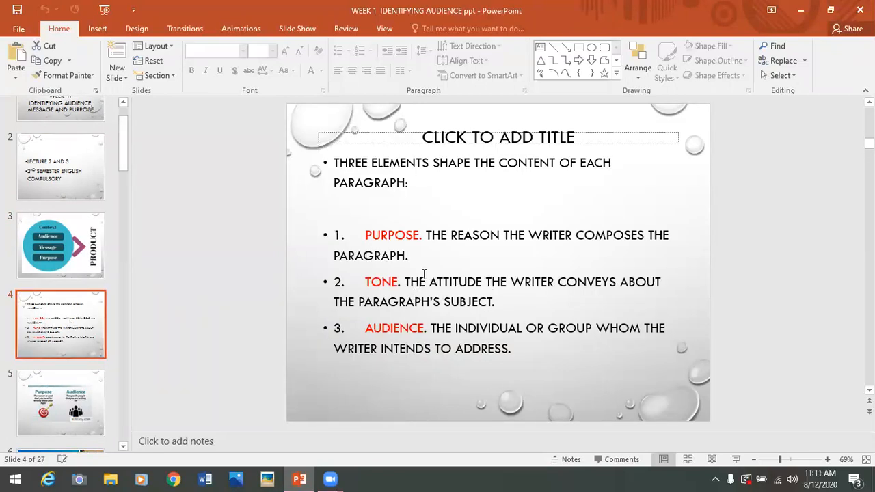
mouse_move(413, 340)
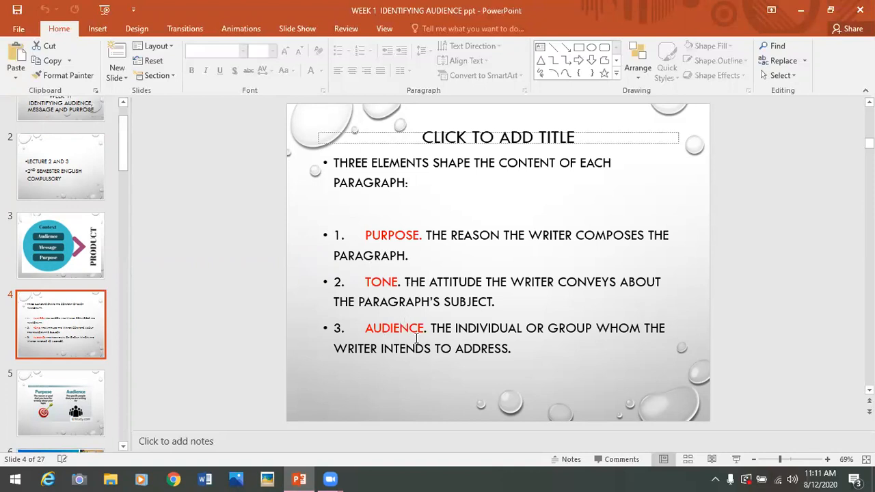
mouse_move(522, 356)
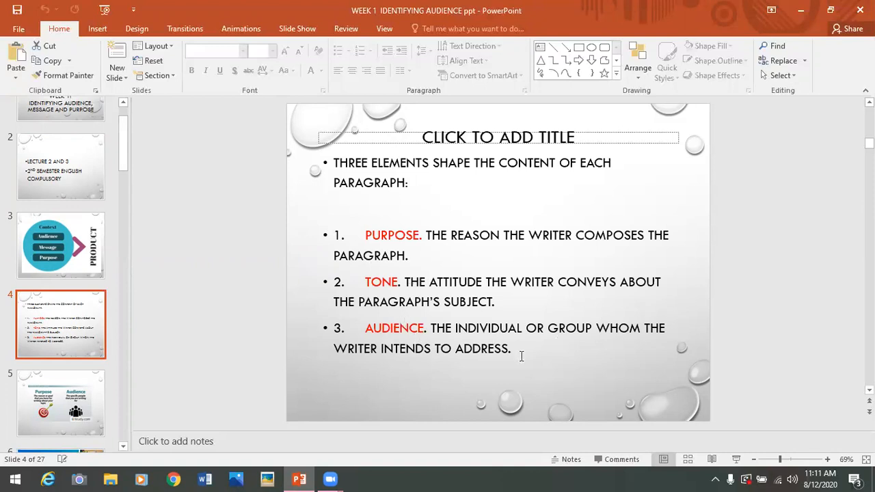
mouse_move(521, 356)
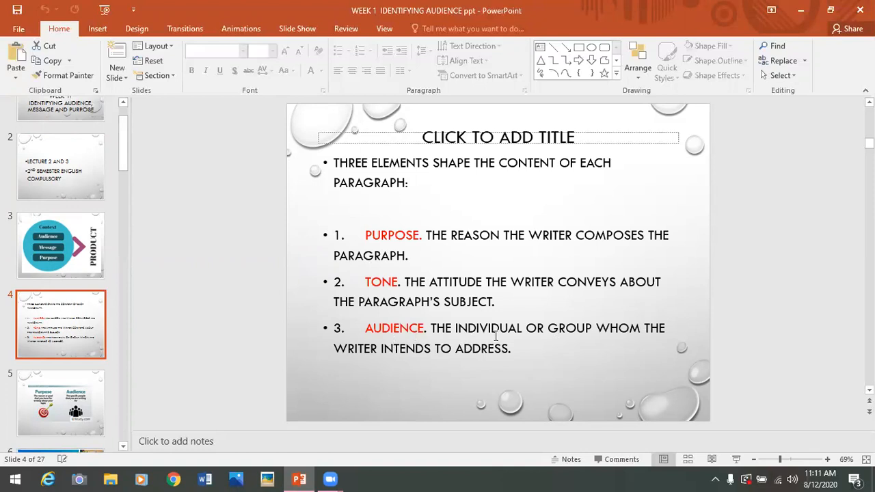
mouse_move(613, 327)
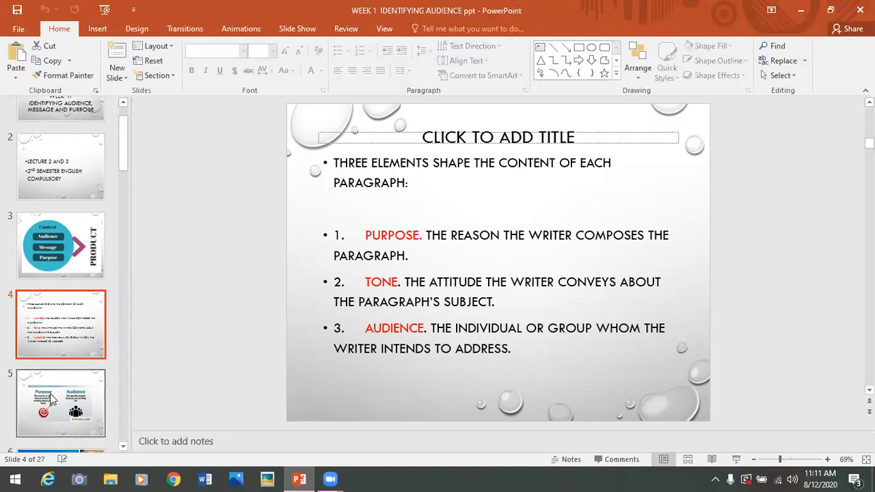
Display slide 5, defining purpose as the writer's goal and audience as intended readers
left_click(60, 404)
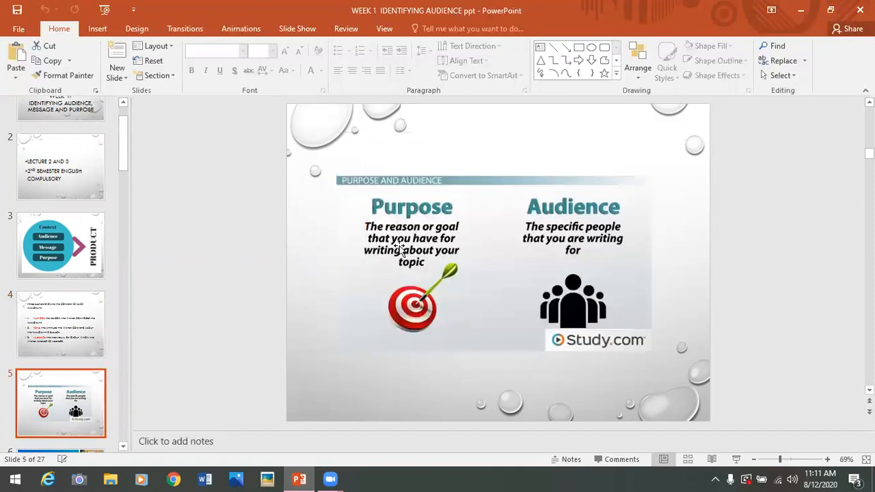
mouse_move(463, 248)
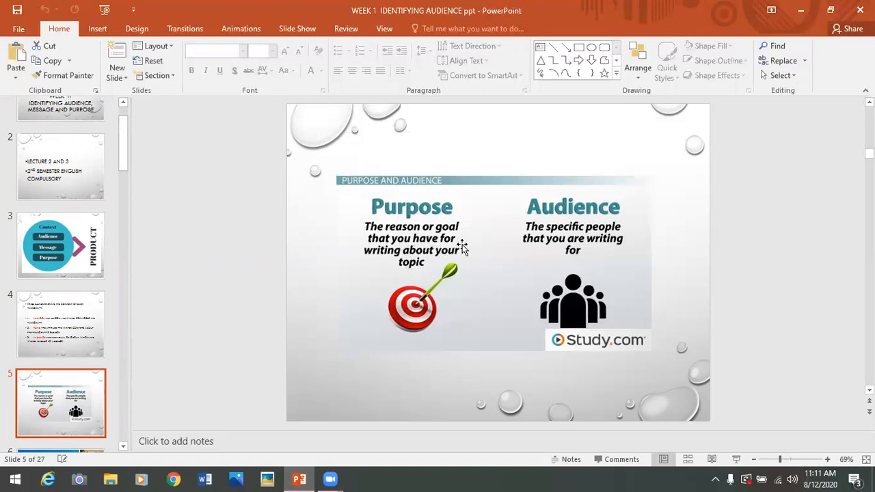
mouse_move(470, 301)
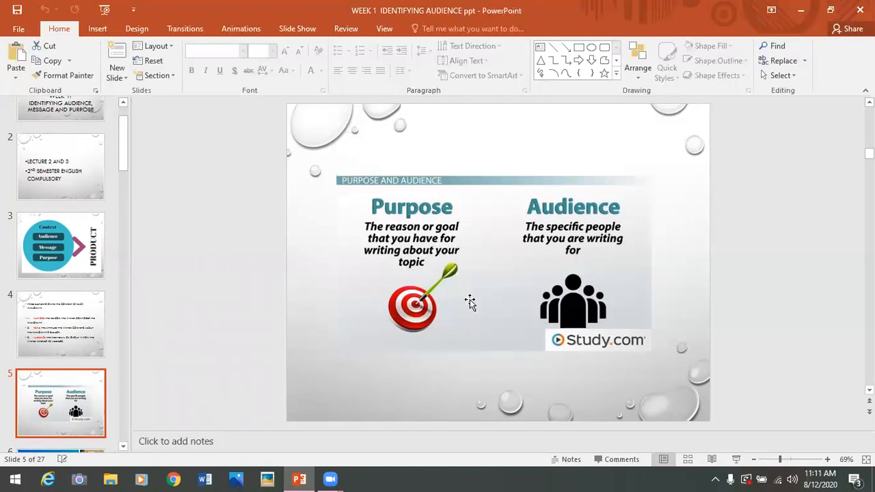
mouse_move(586, 241)
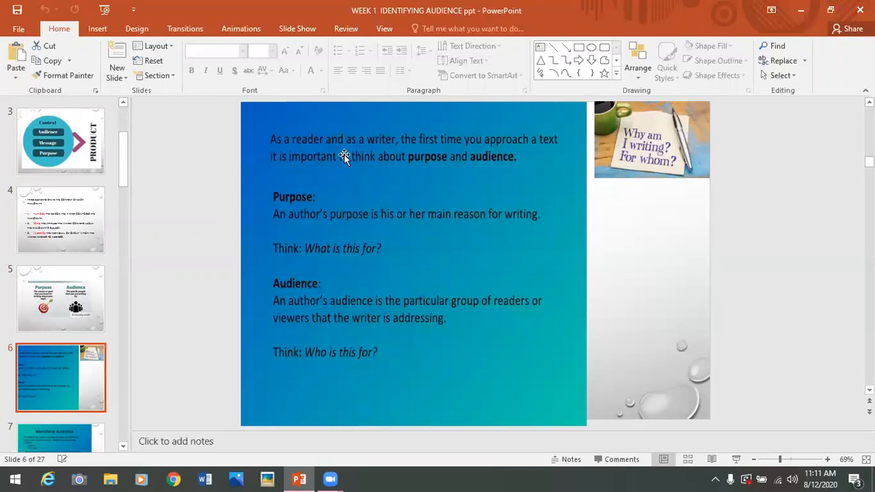
mouse_move(520, 143)
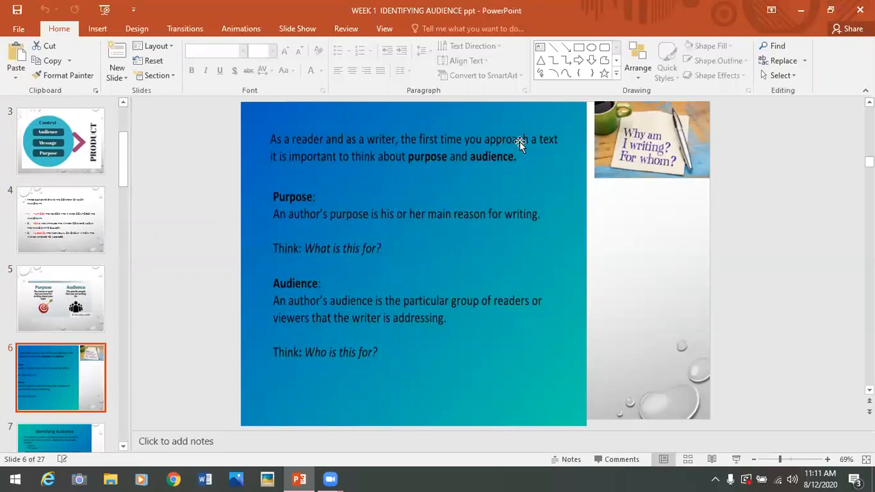
mouse_move(382, 169)
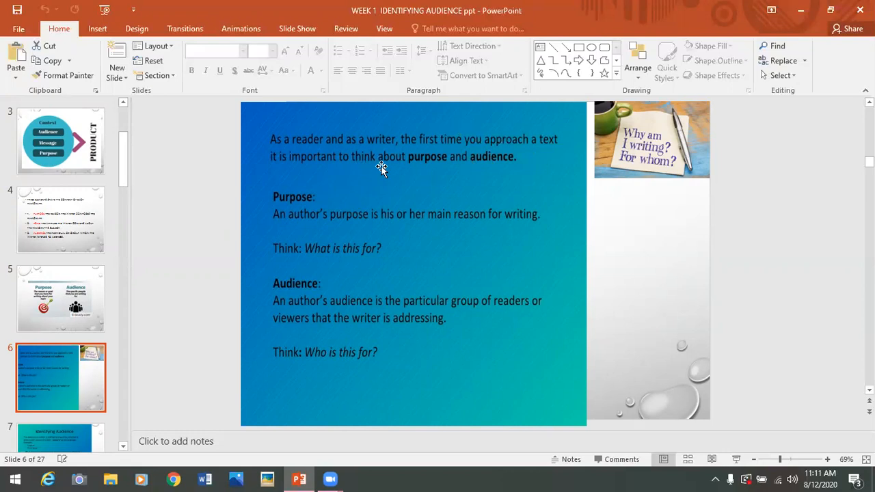
mouse_move(542, 168)
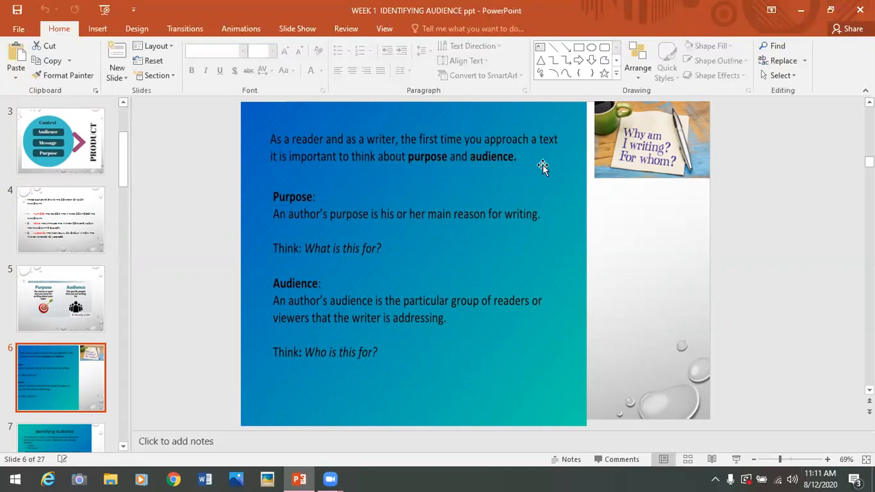
mouse_move(316, 240)
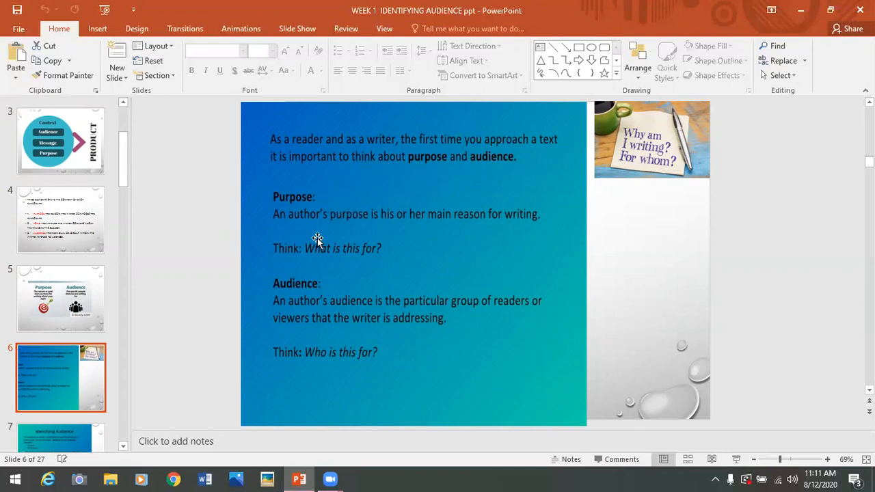
mouse_move(531, 227)
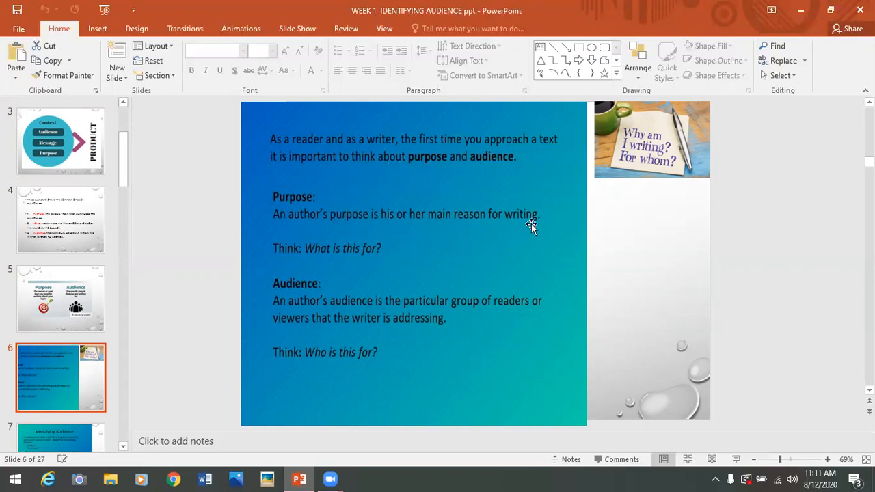
mouse_move(380, 261)
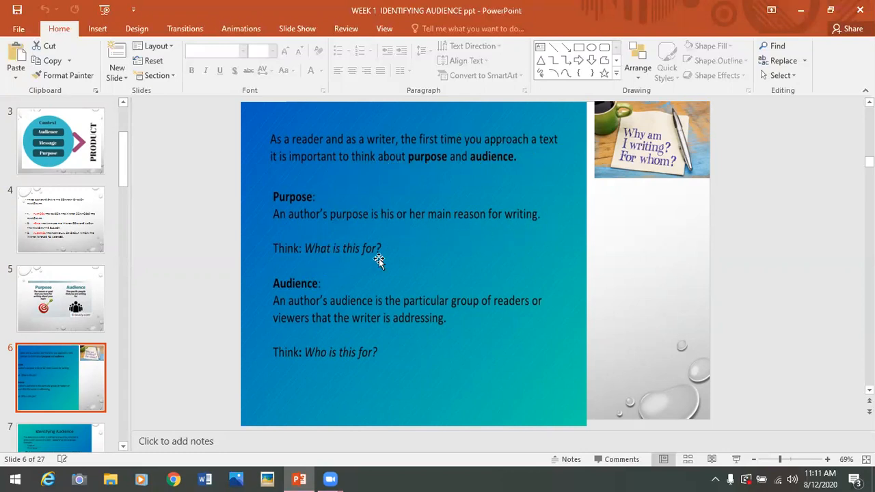
mouse_move(332, 315)
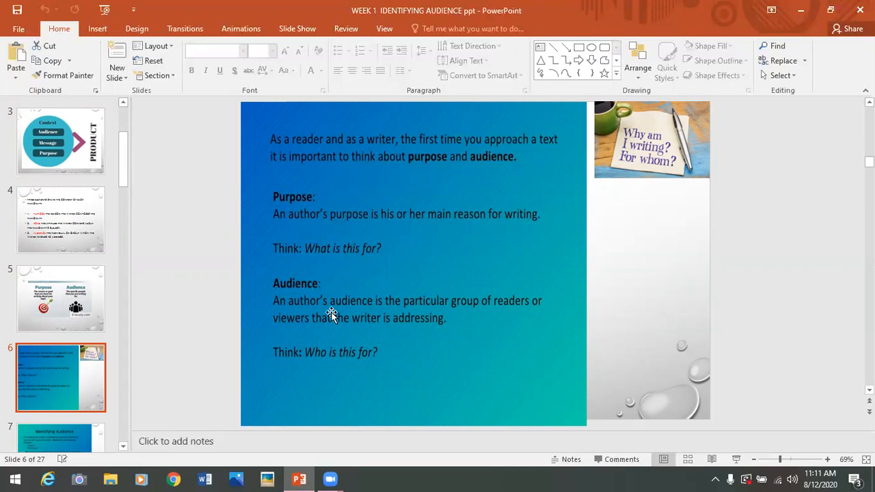
mouse_move(390, 315)
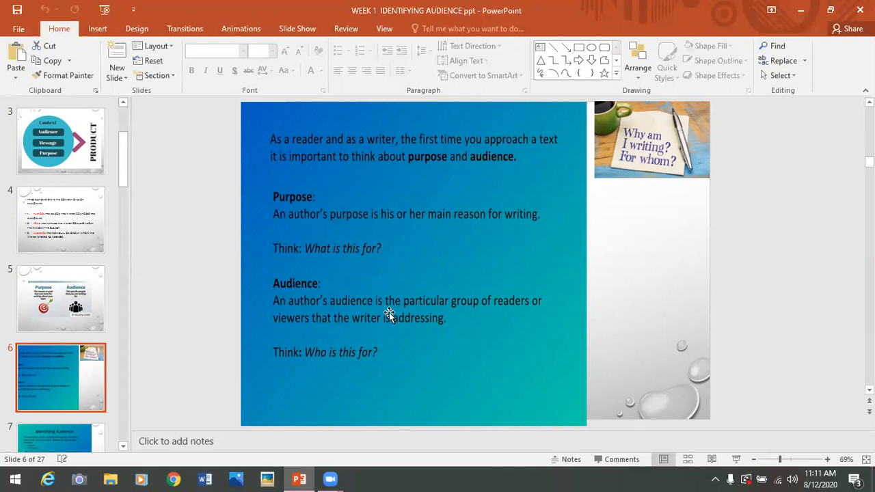
mouse_move(555, 309)
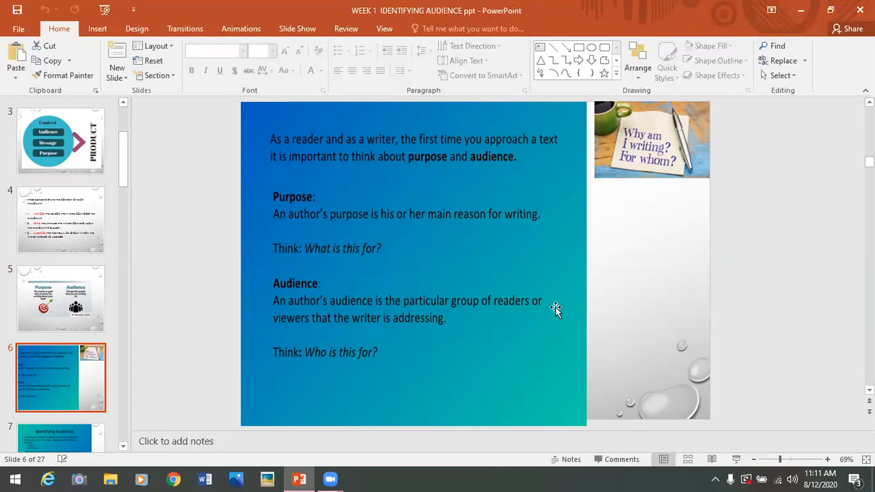
mouse_move(437, 328)
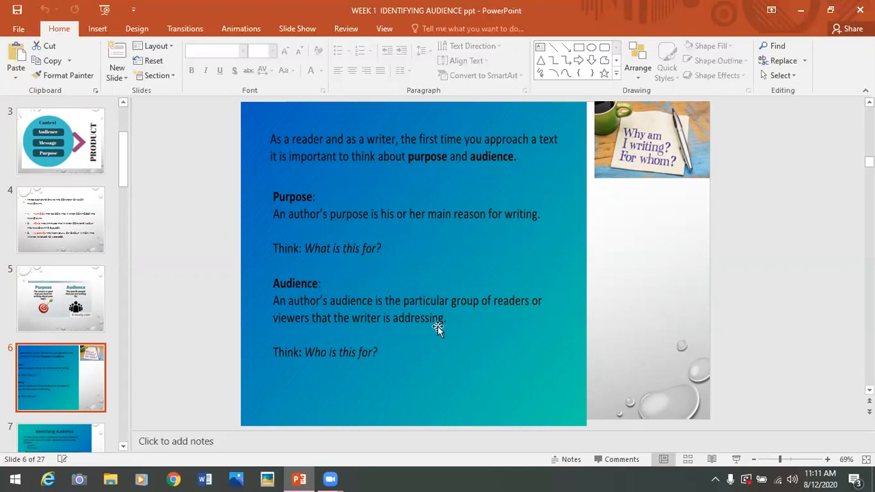
mouse_move(415, 210)
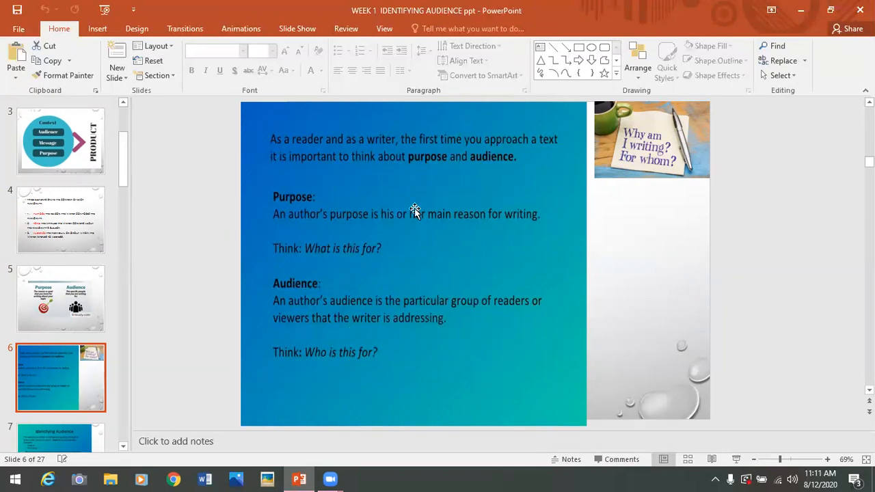
mouse_move(438, 315)
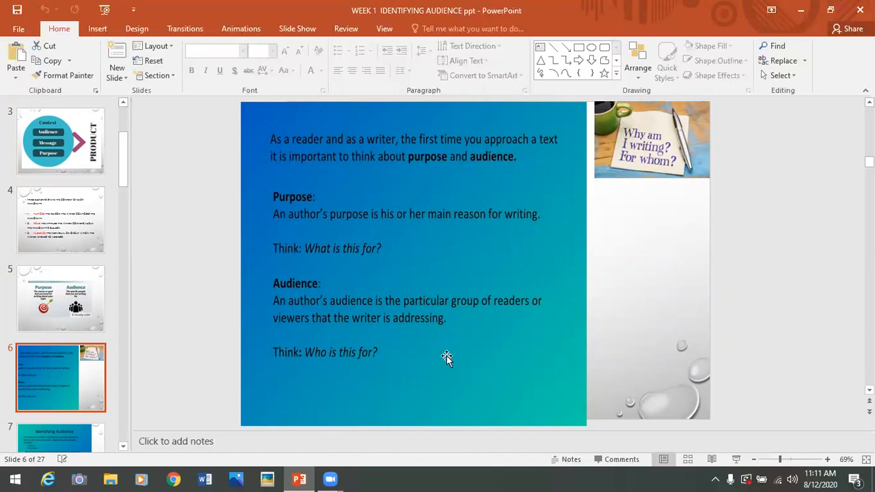
mouse_move(60, 304)
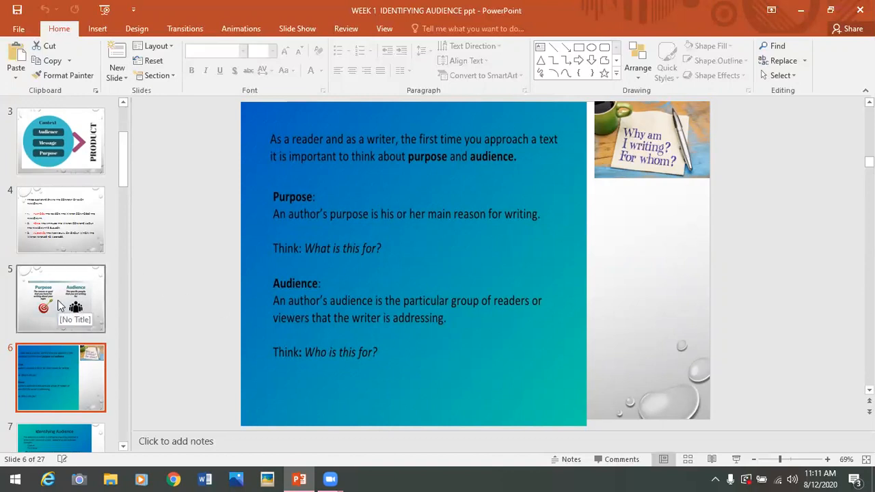
Revisit slides 4, 5 and 6, then display slide 7, 'Identifying Audience'
left_click(60, 219)
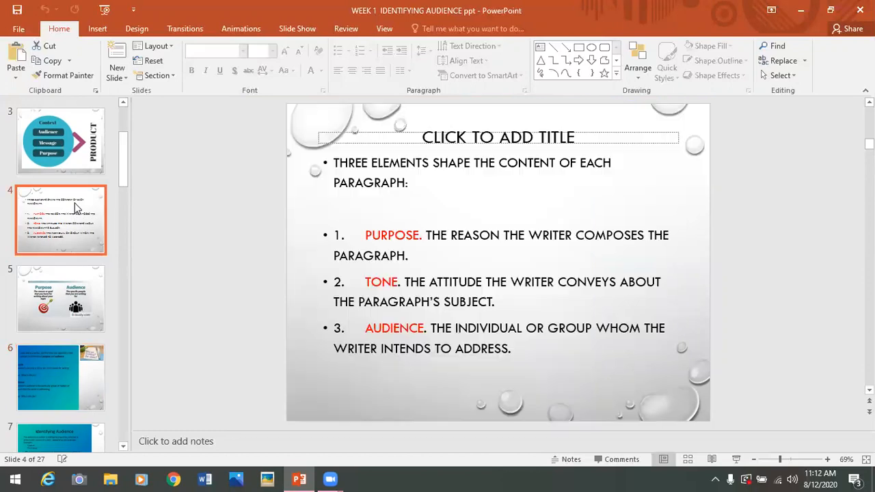
mouse_move(142, 256)
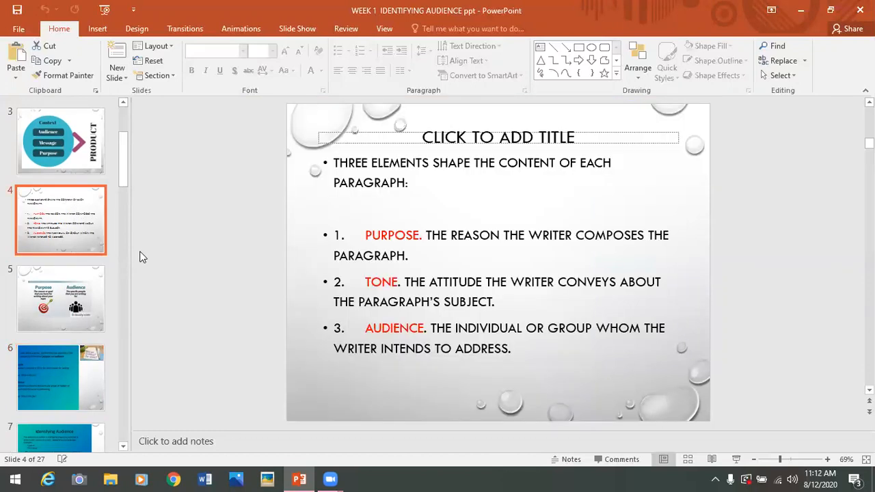
mouse_move(401, 300)
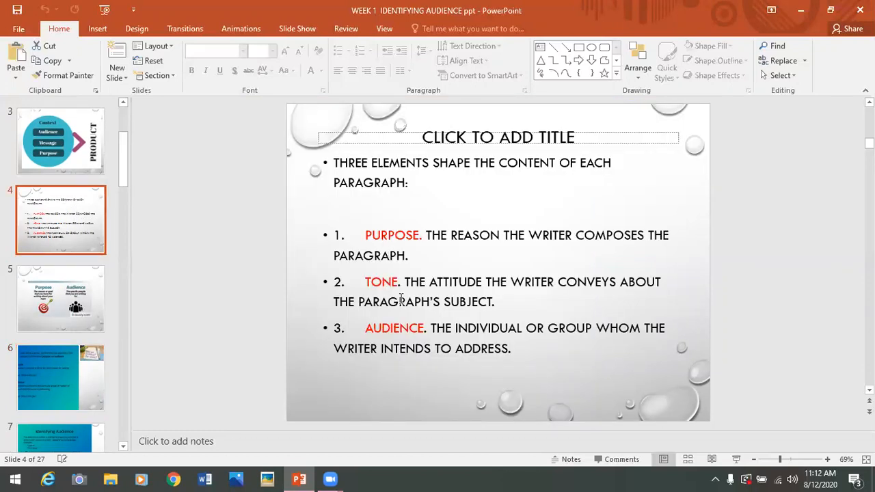
left_click(60, 299)
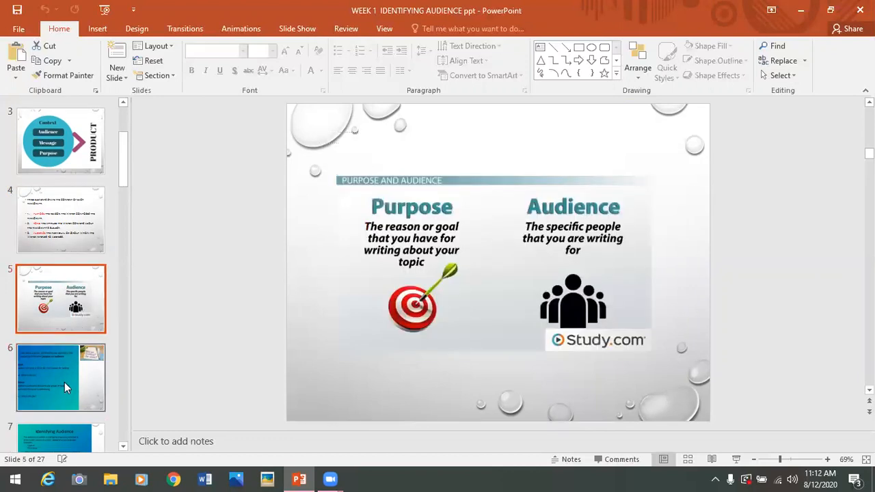
left_click(60, 377)
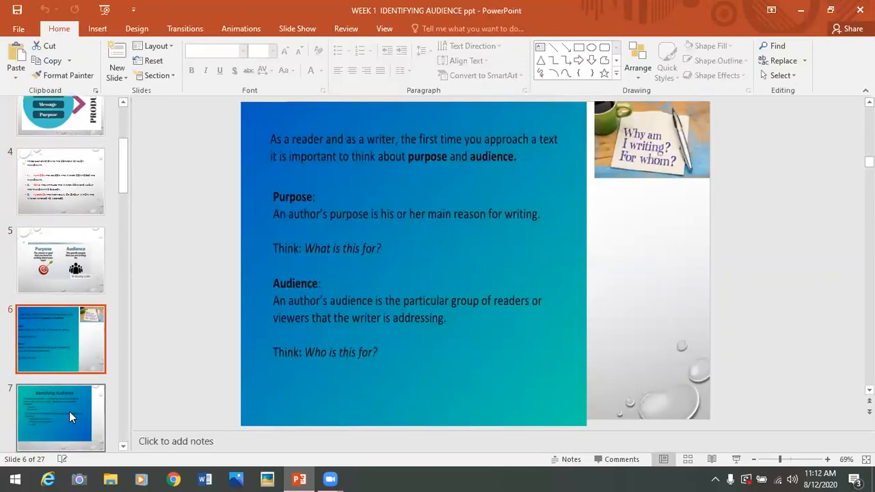
left_click(60, 417)
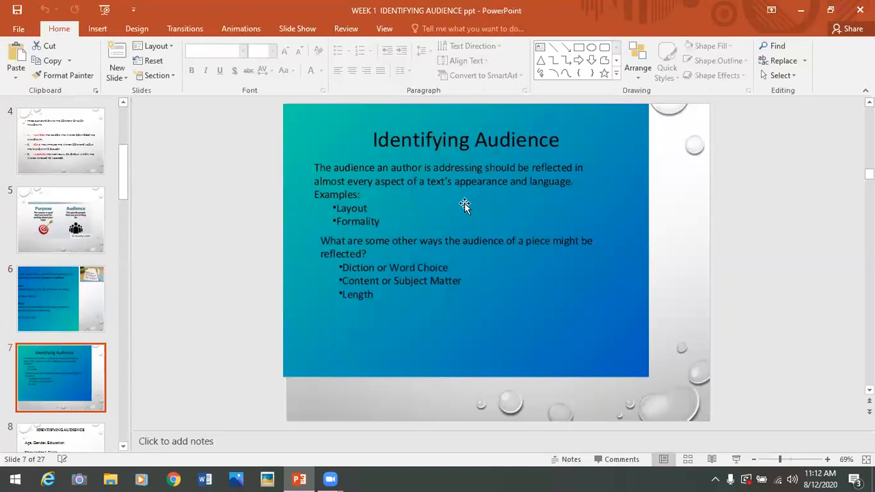
mouse_move(553, 157)
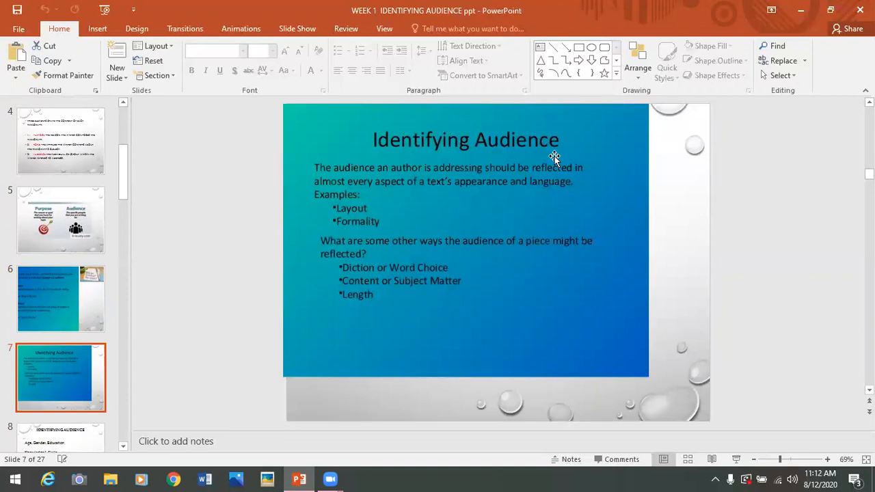
mouse_move(400, 172)
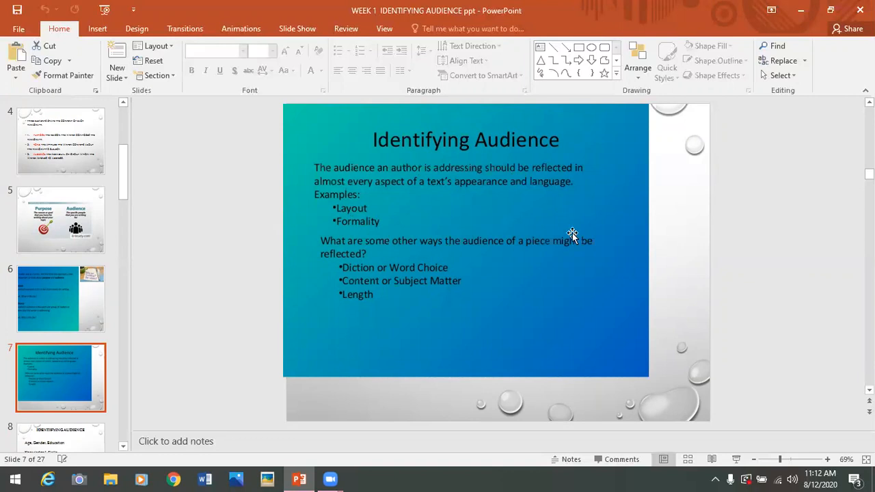
mouse_move(598, 204)
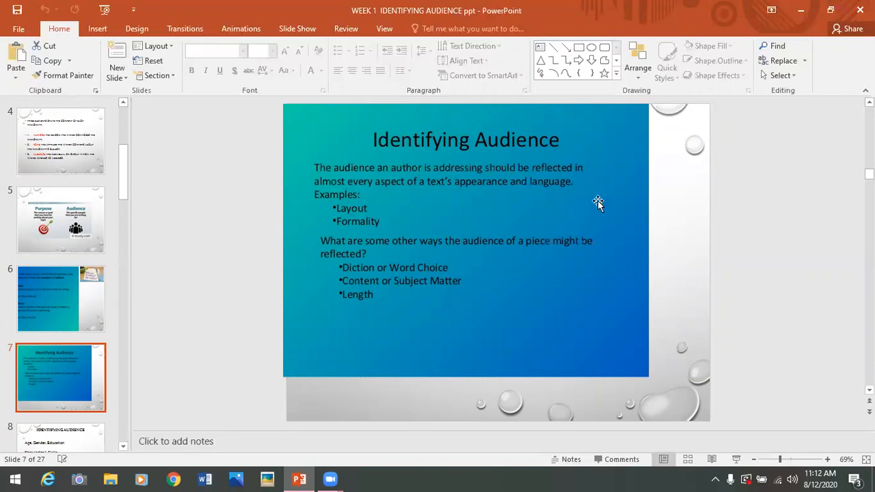
mouse_move(583, 206)
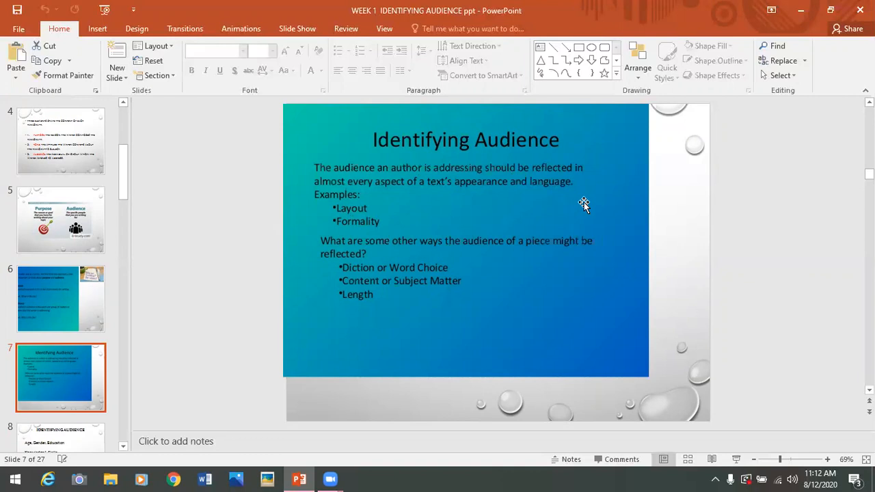
mouse_move(561, 209)
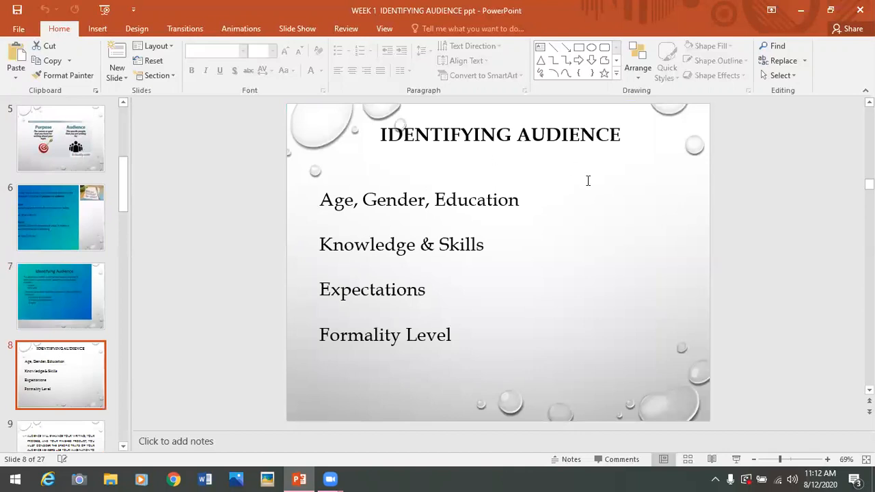
mouse_move(352, 227)
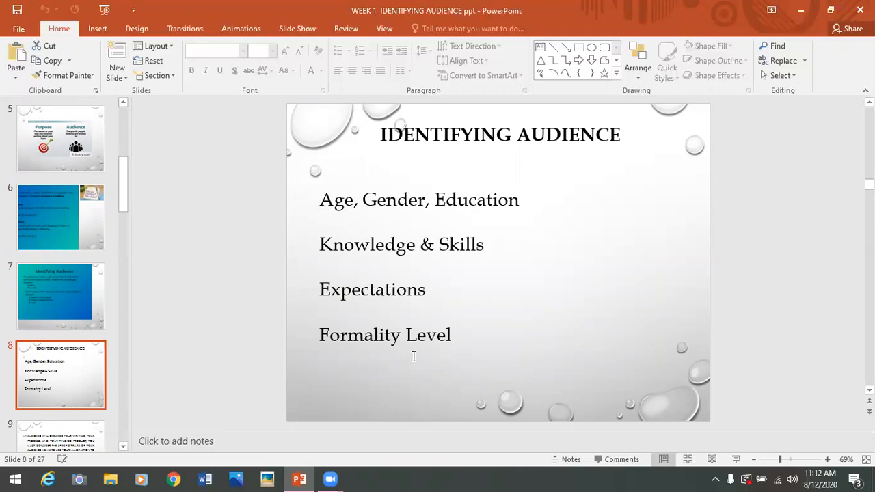
mouse_move(248, 387)
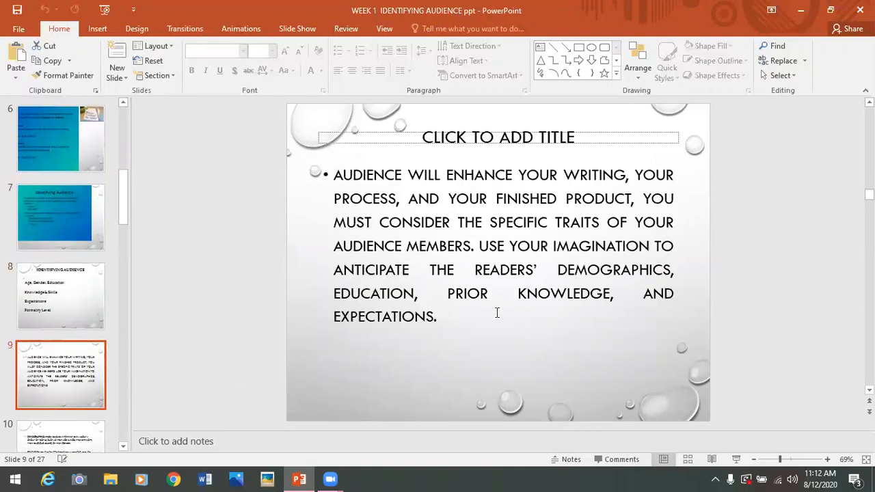
mouse_move(368, 213)
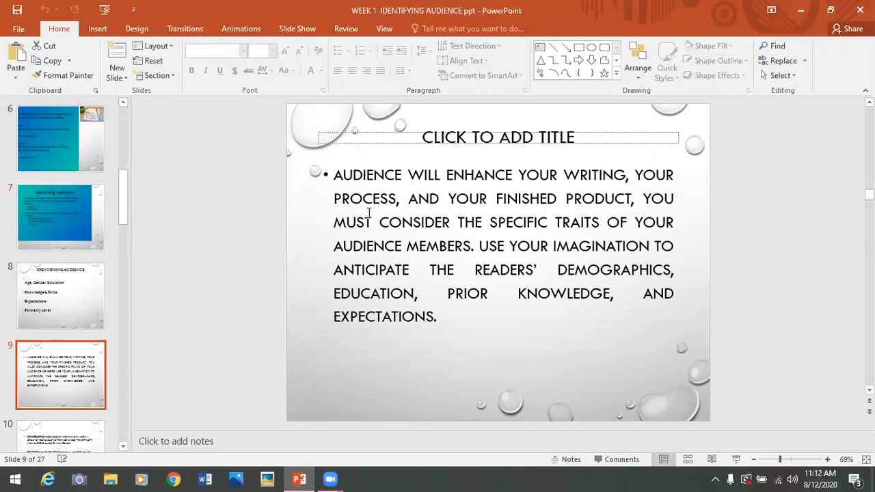
mouse_move(637, 203)
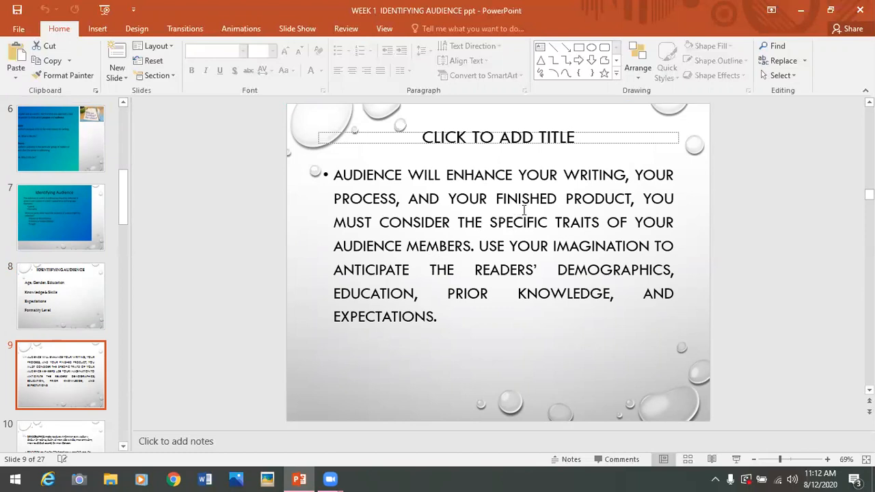
mouse_move(529, 258)
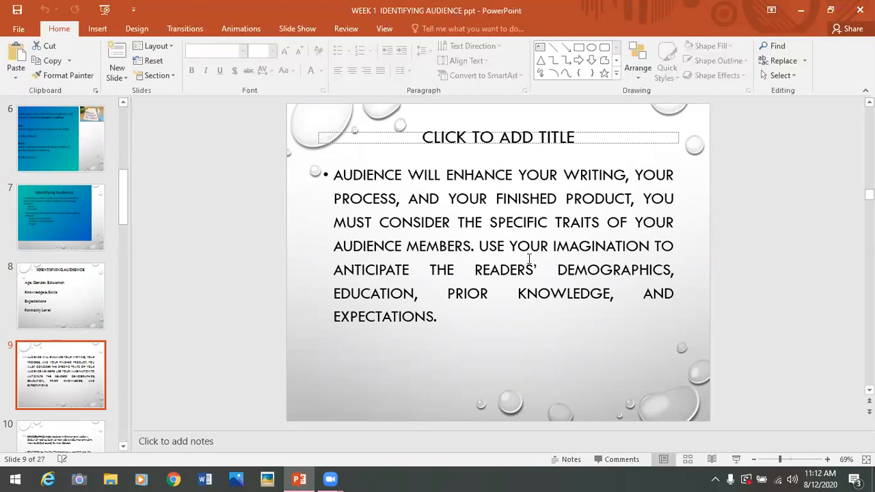
mouse_move(497, 317)
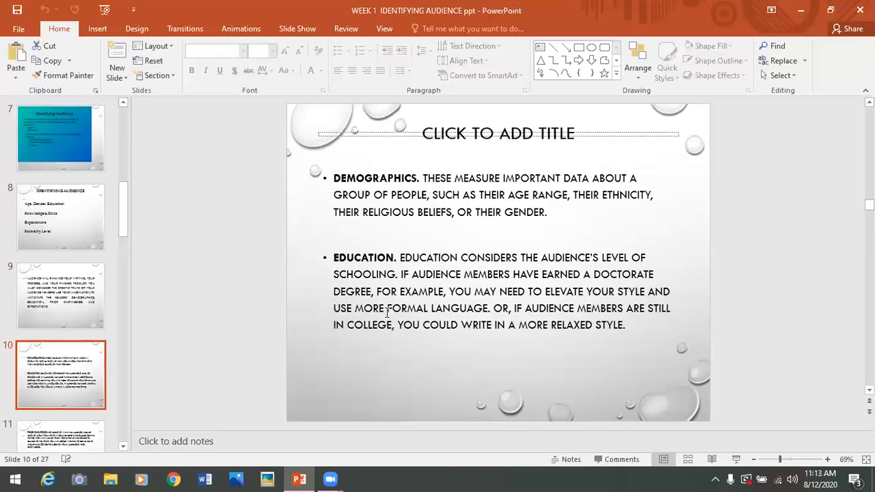
mouse_move(321, 230)
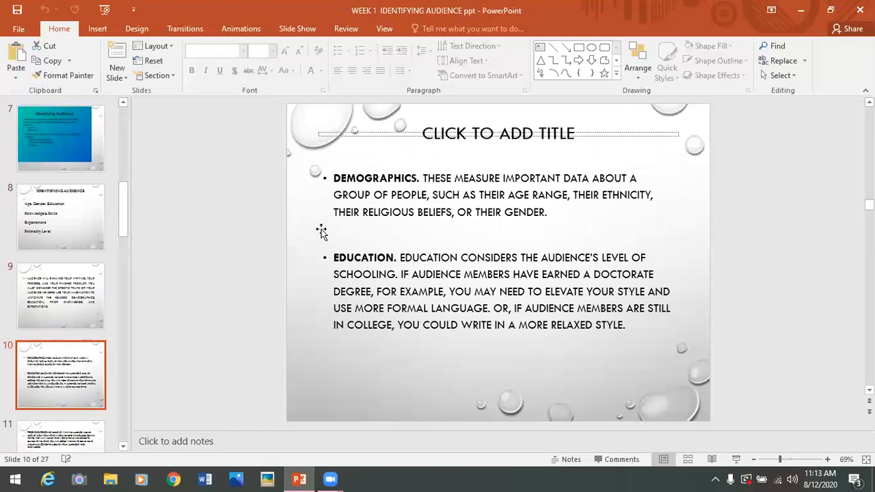
mouse_move(359, 188)
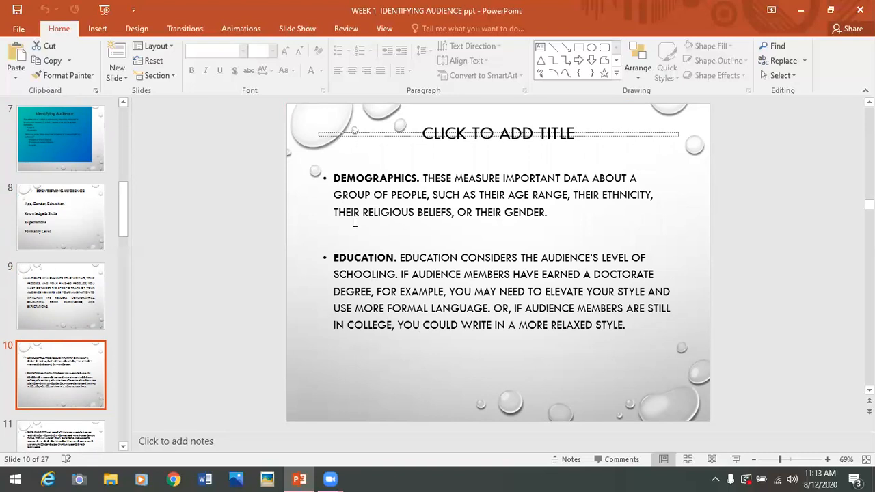
mouse_move(408, 181)
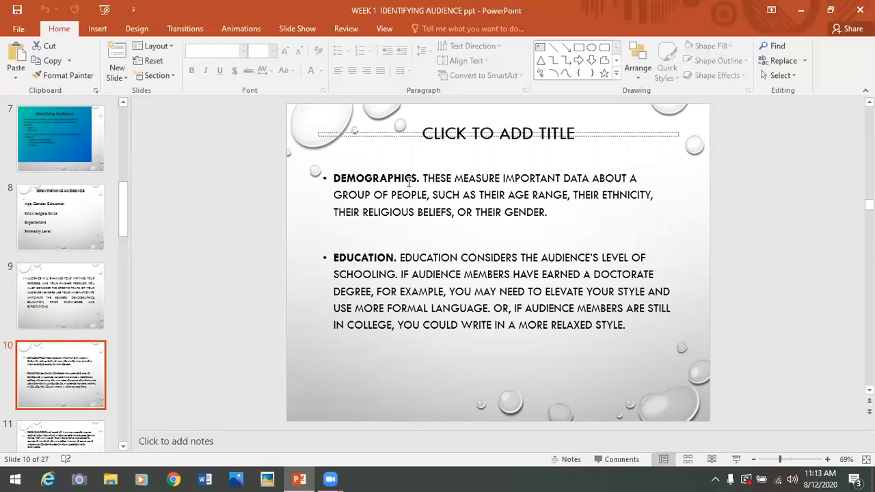
mouse_move(673, 194)
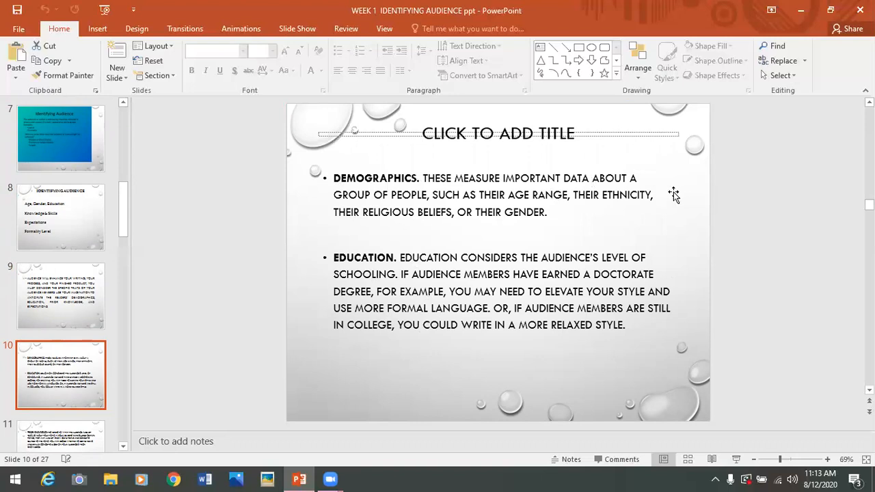
mouse_move(526, 191)
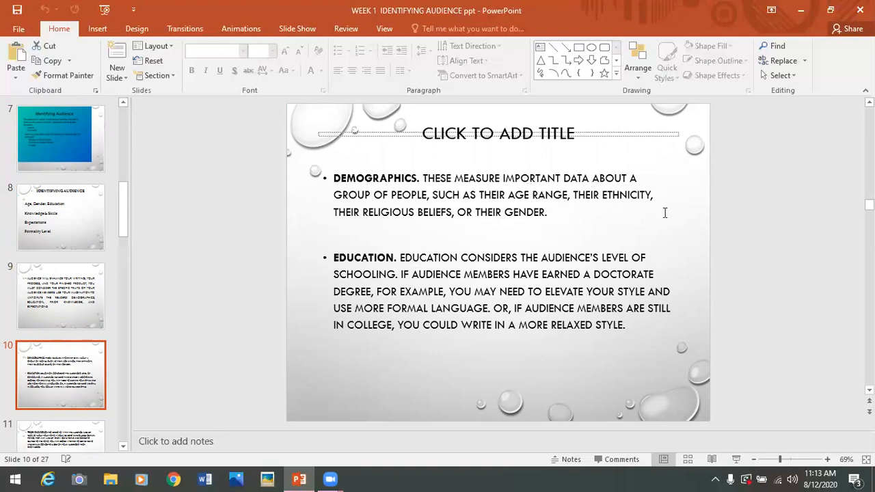
mouse_move(401, 227)
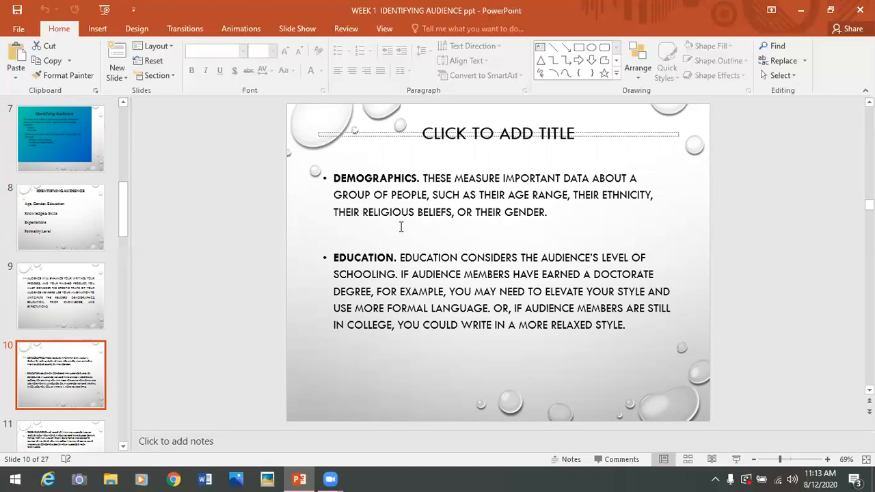
mouse_move(505, 224)
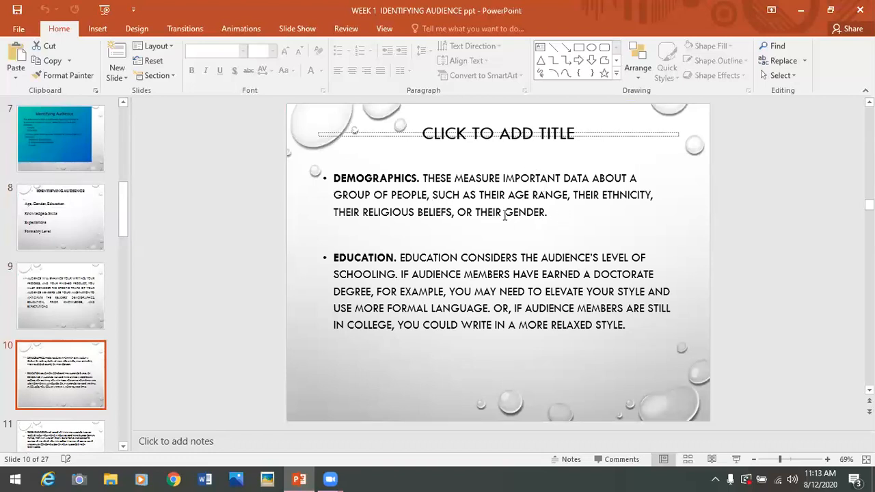
mouse_move(556, 199)
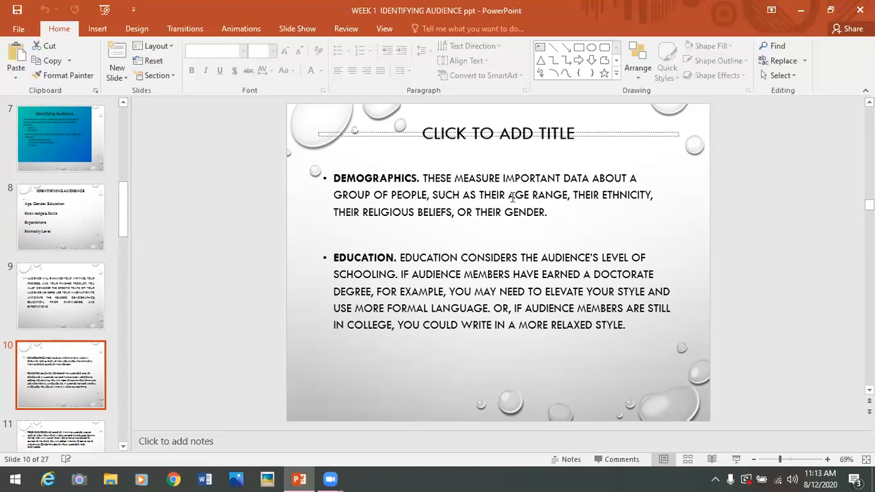
mouse_move(444, 167)
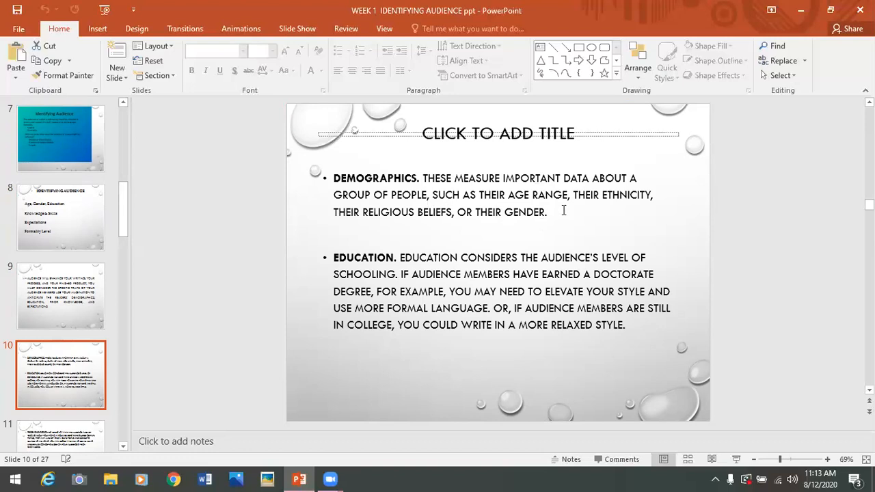
mouse_move(646, 208)
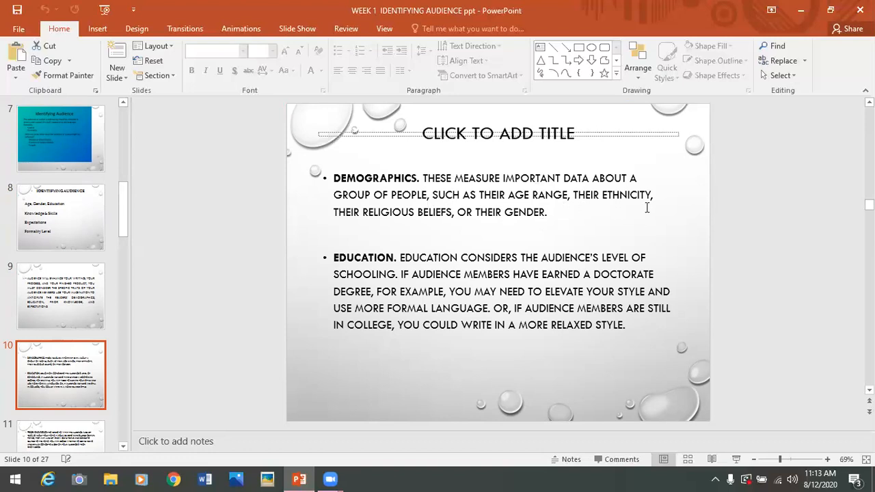
mouse_move(629, 200)
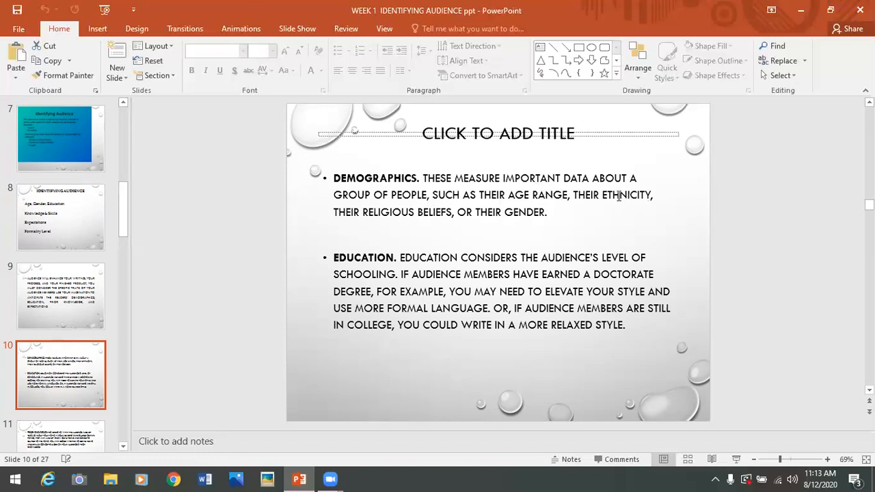
mouse_move(394, 228)
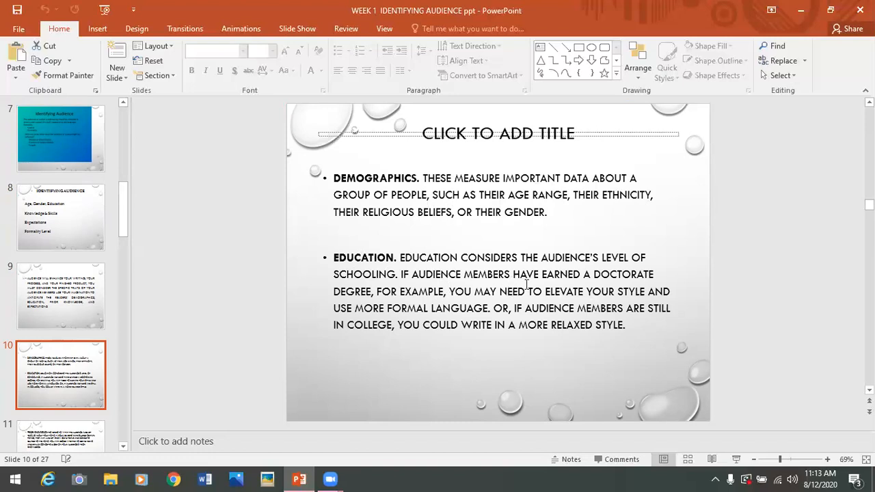
mouse_move(636, 280)
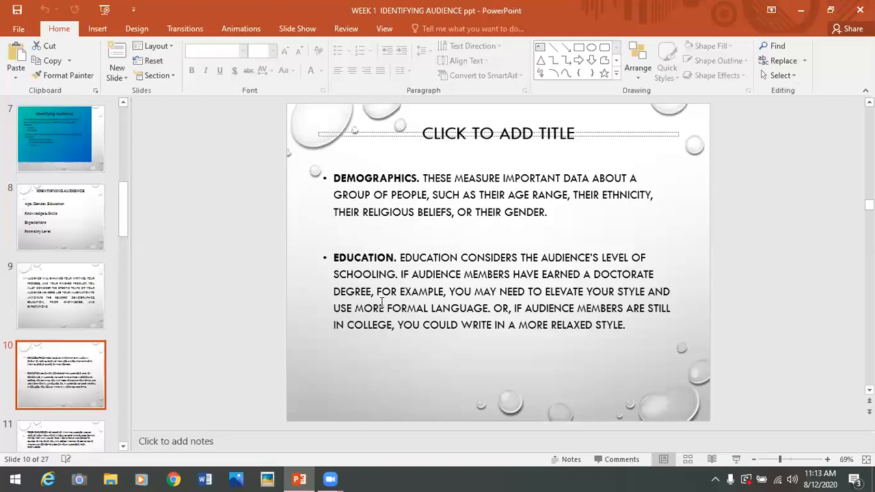
mouse_move(573, 317)
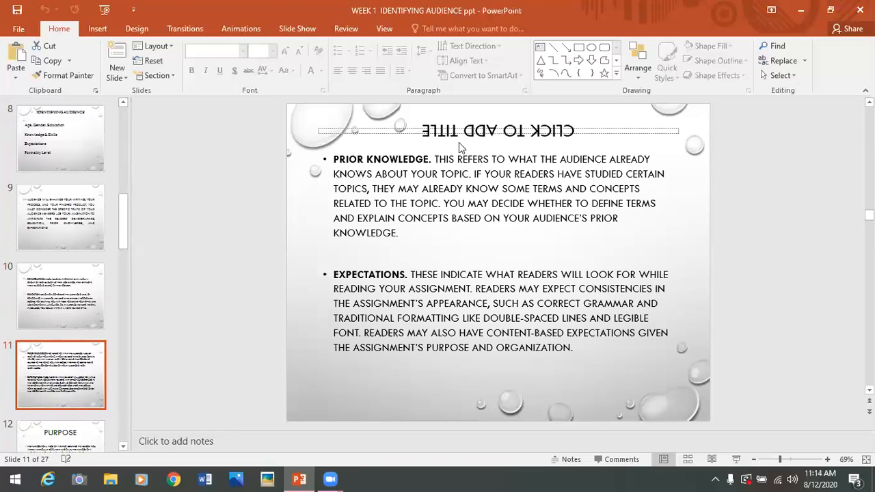
mouse_move(451, 154)
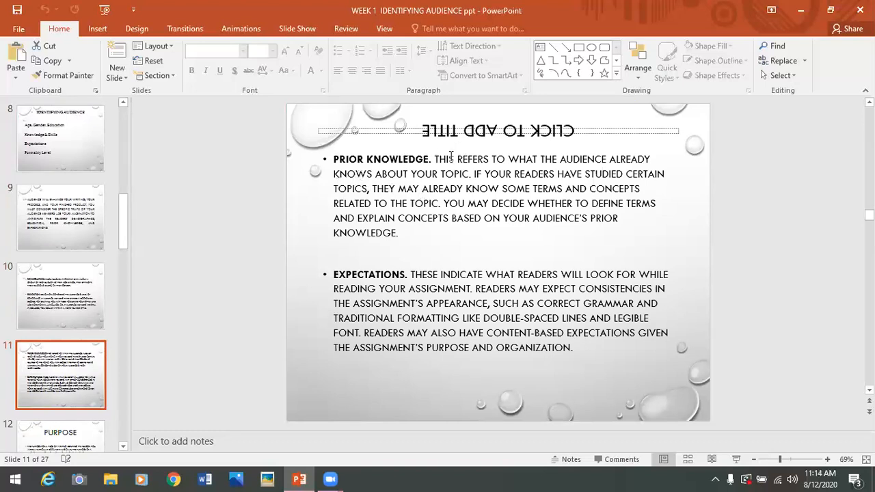
mouse_move(598, 183)
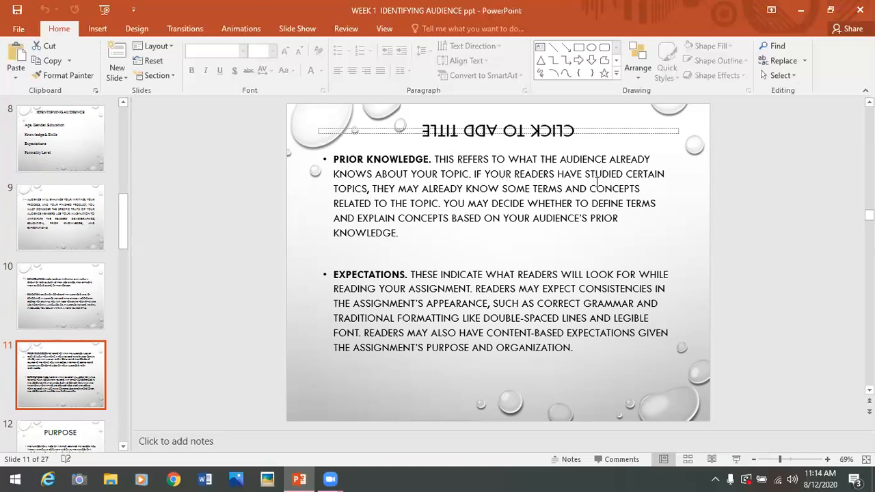
mouse_move(468, 196)
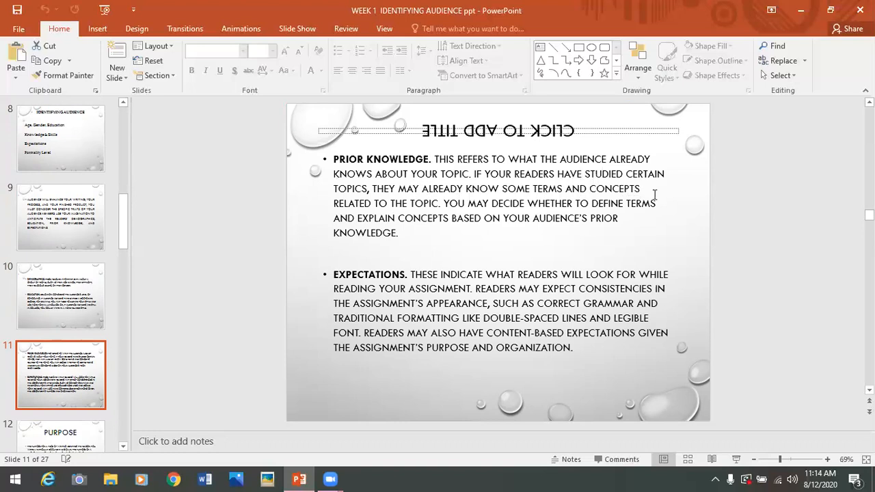
mouse_move(483, 204)
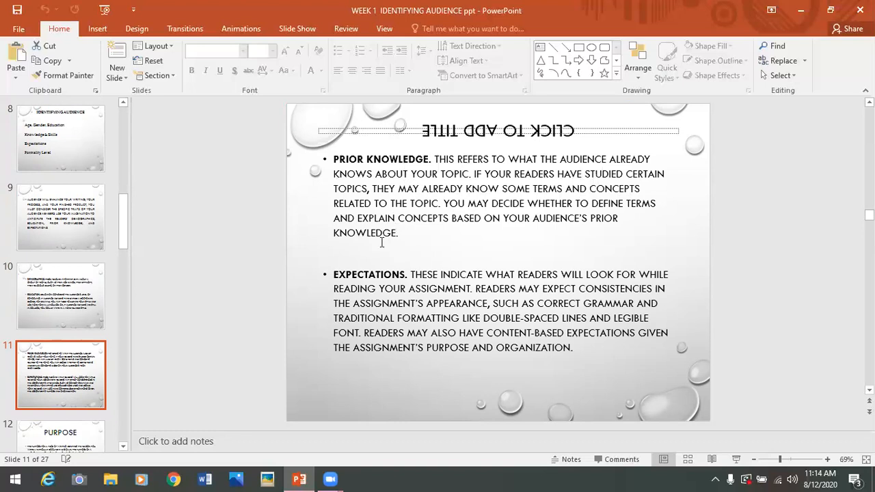
mouse_move(446, 280)
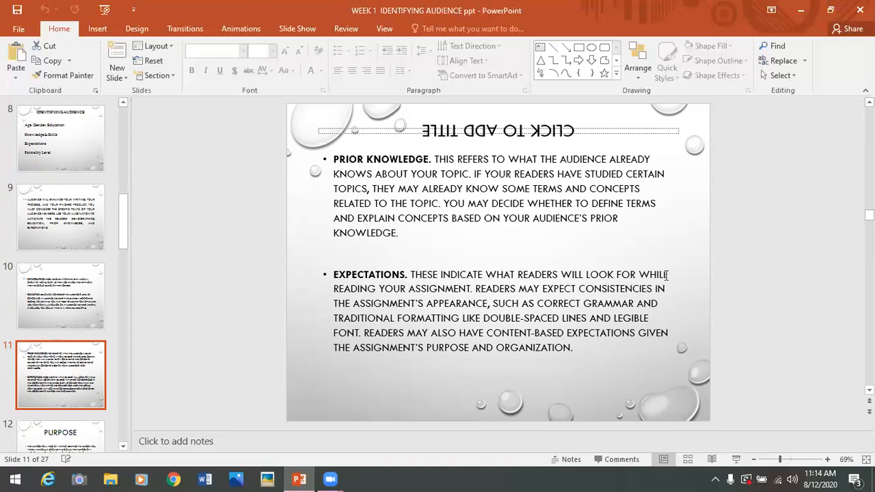
mouse_move(502, 290)
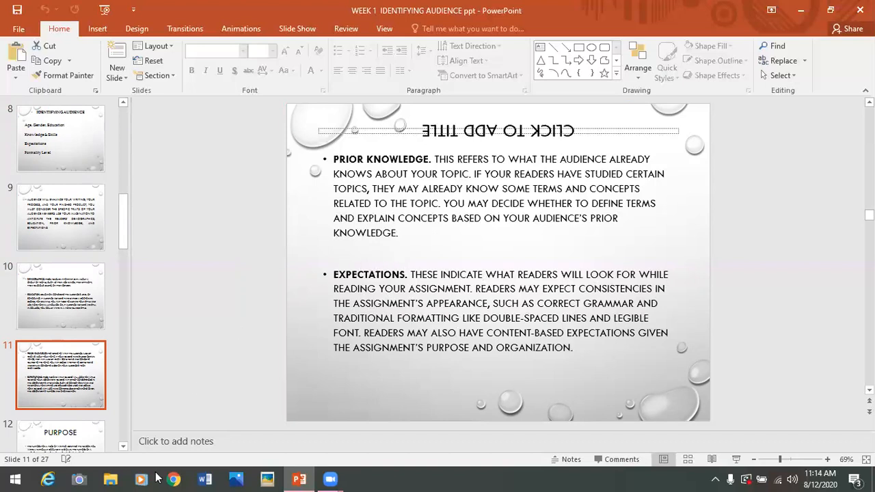
mouse_move(103, 246)
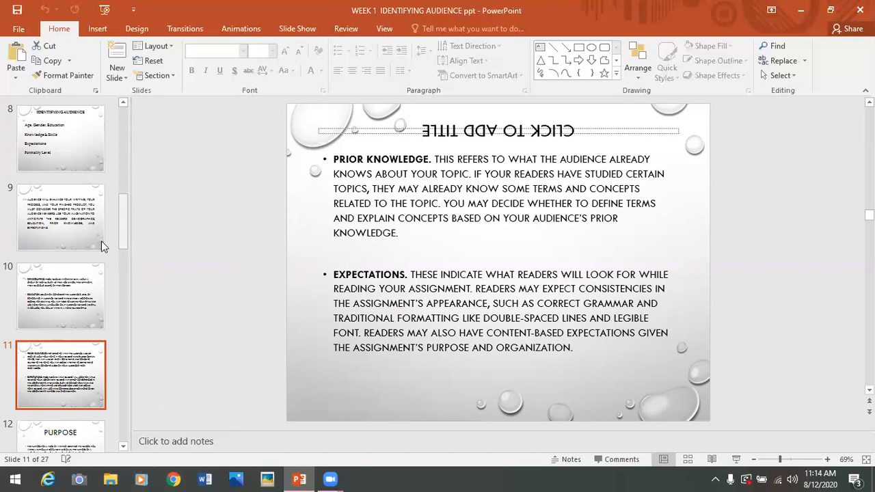
Revisit slide 10, return to slide 11, then advance to slide 12, 'Purpose'
left_click(61, 295)
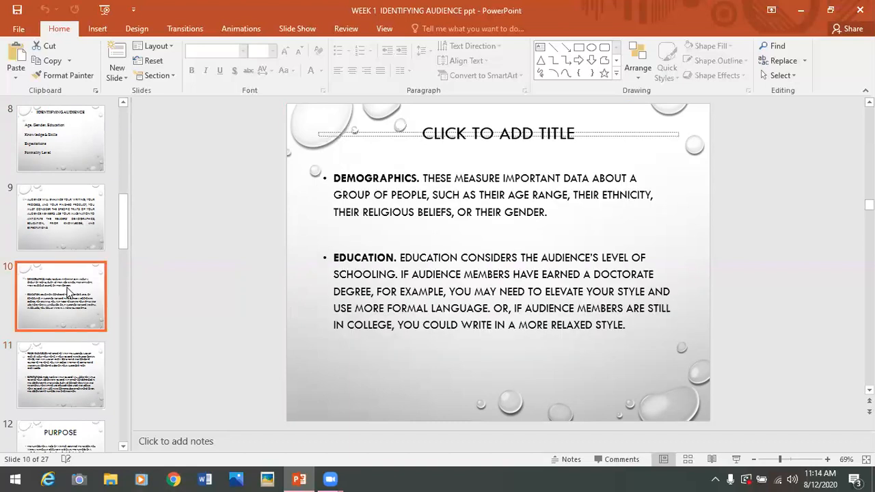
mouse_move(395, 182)
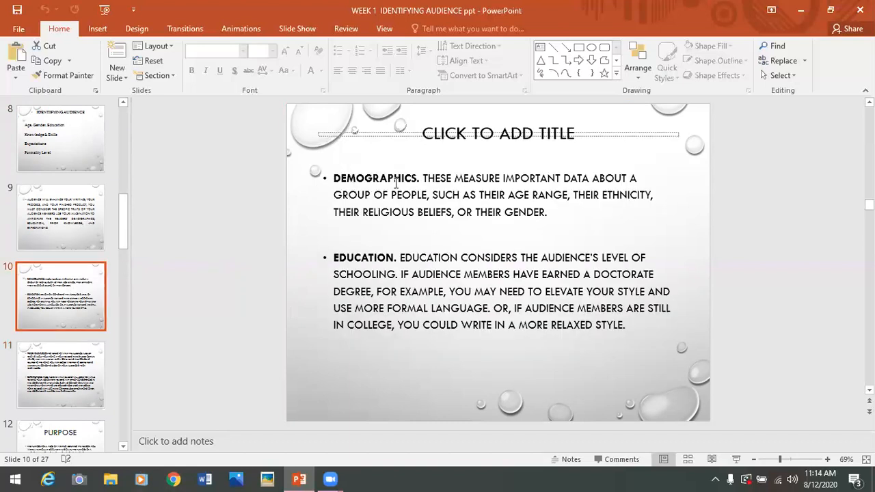
mouse_move(357, 233)
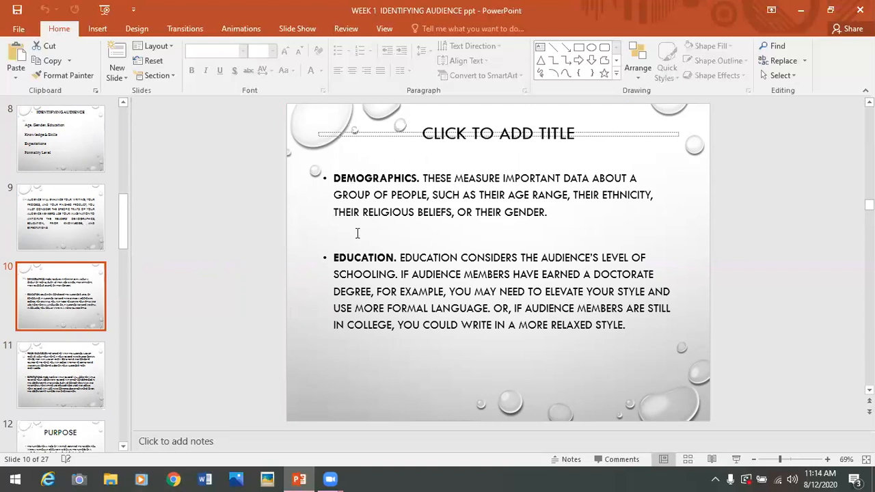
mouse_move(339, 166)
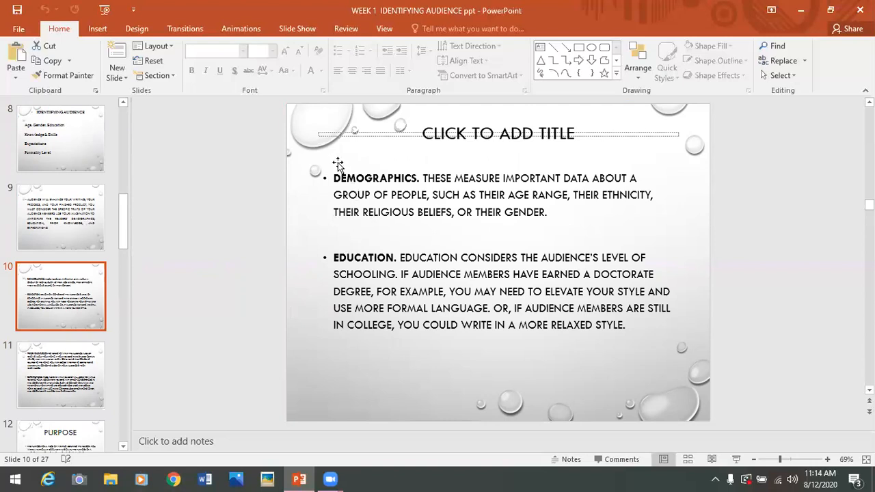
mouse_move(55, 380)
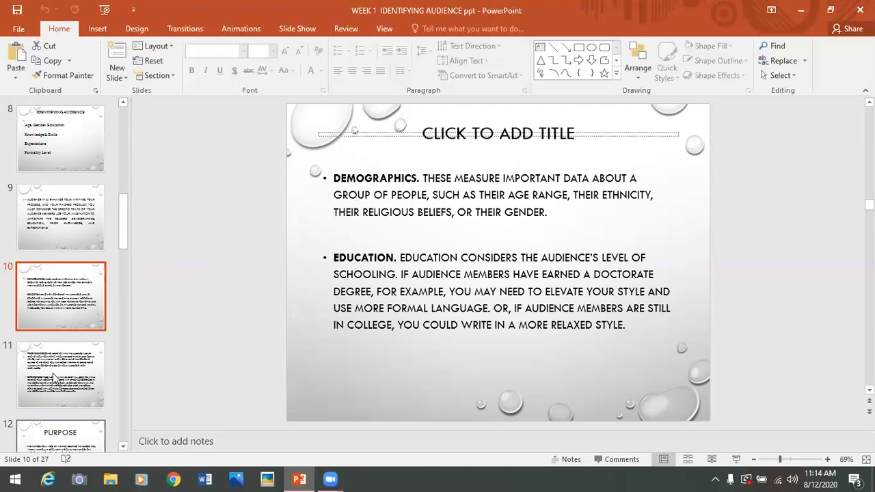
left_click(61, 374)
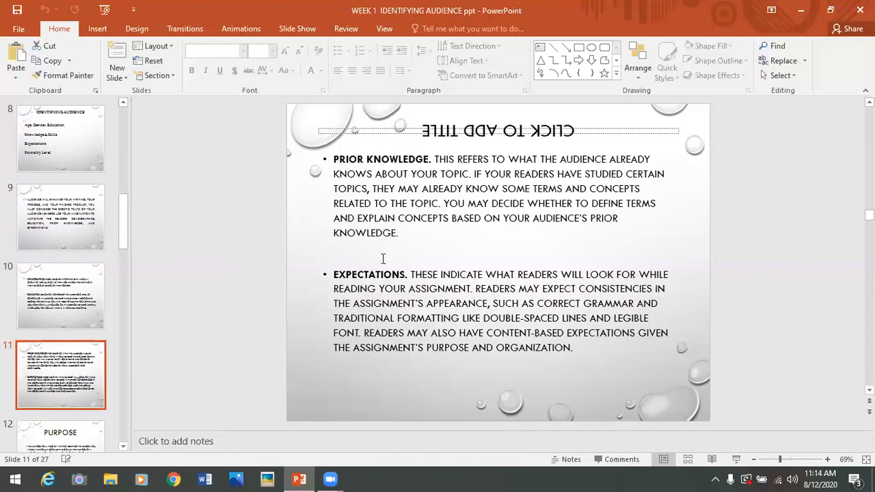
mouse_move(123, 224)
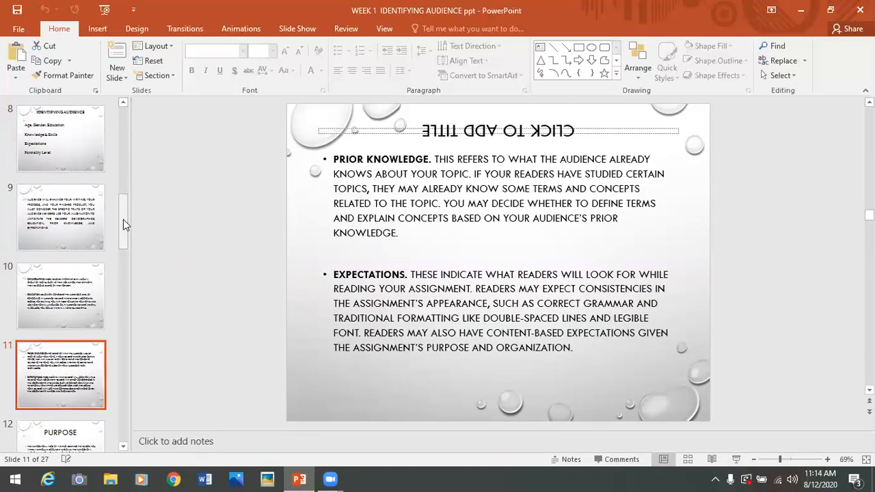
scroll("down", 3)
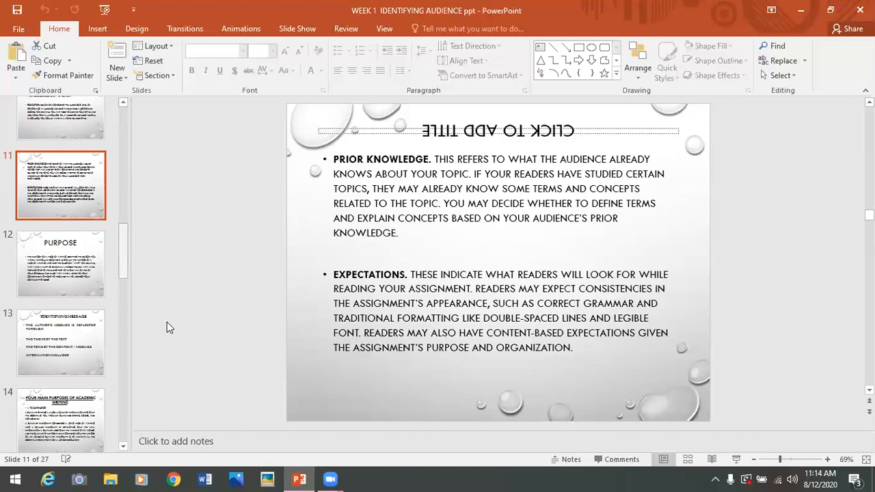
mouse_move(212, 399)
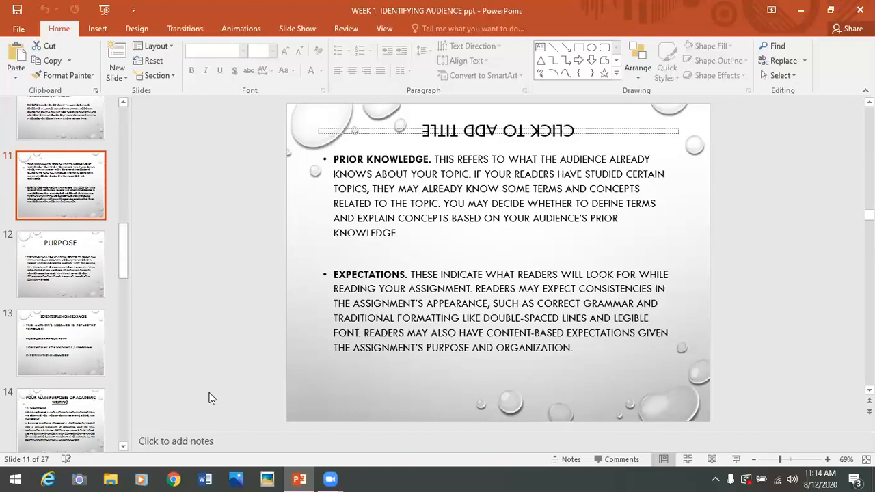
mouse_move(216, 396)
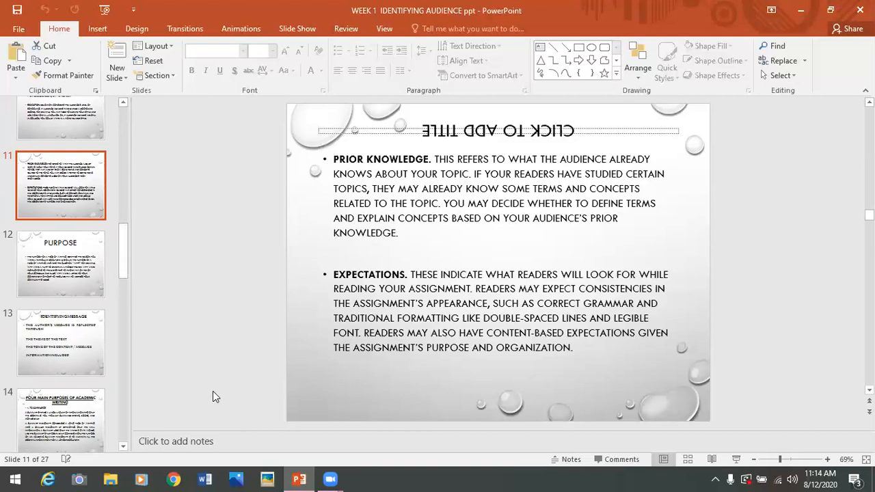
mouse_move(157, 403)
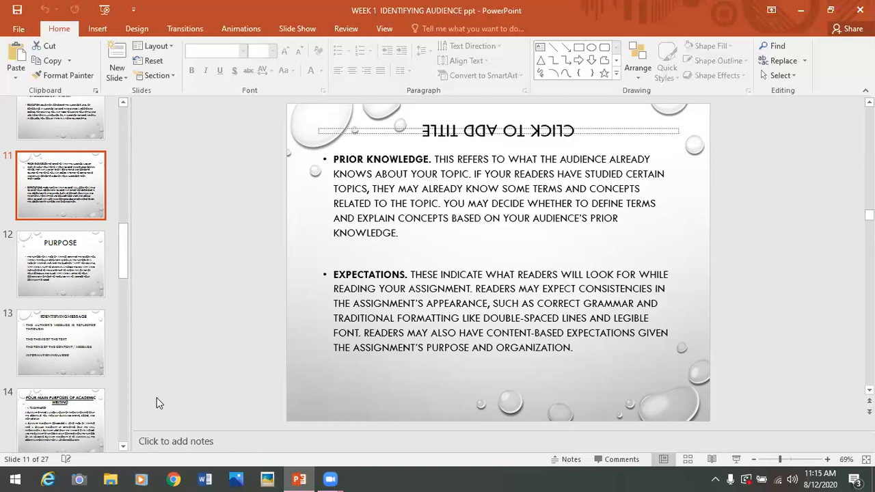
mouse_move(77, 119)
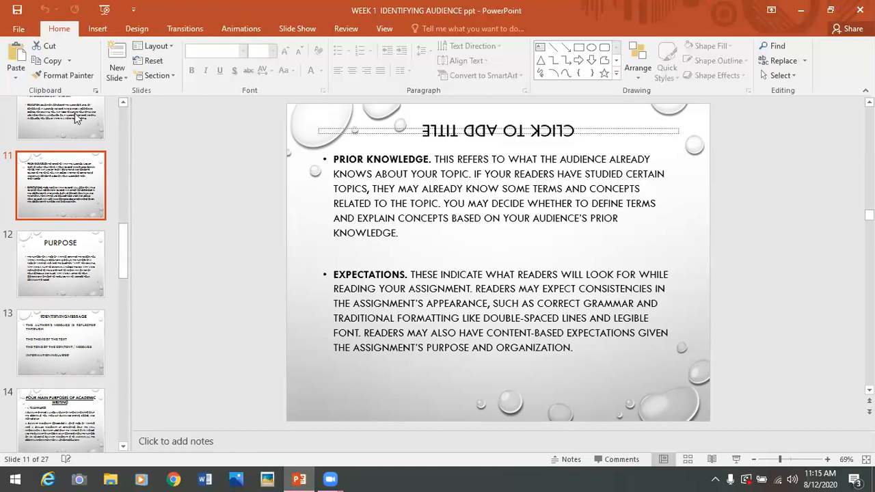
mouse_move(61, 296)
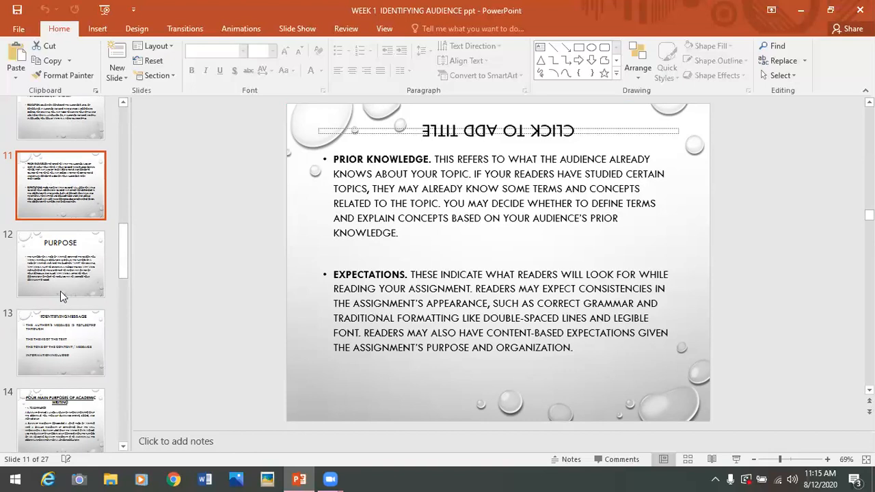
left_click(60, 263)
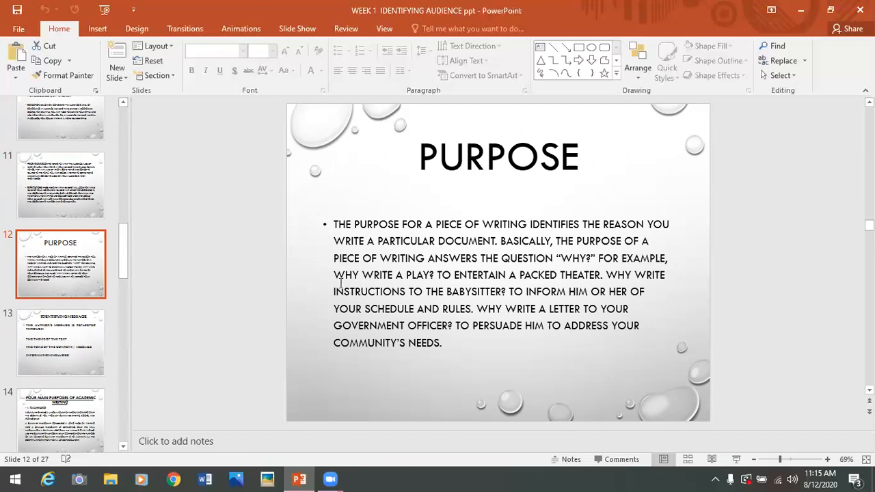
mouse_move(460, 200)
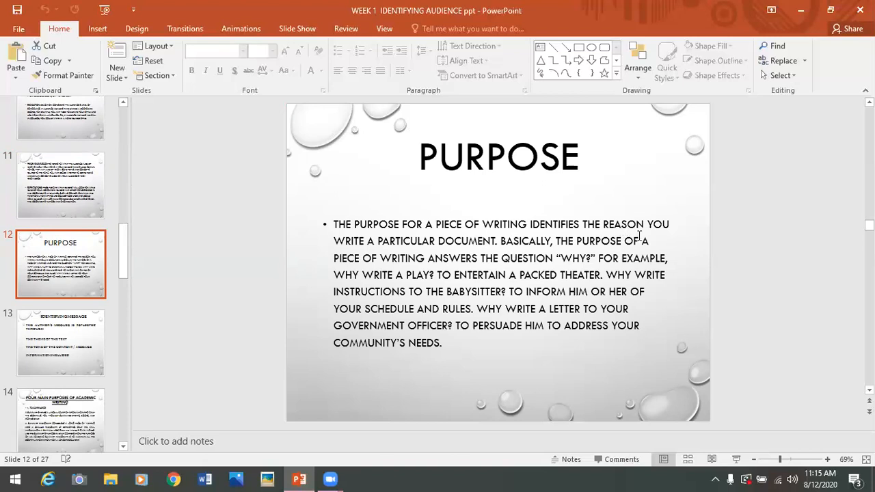
mouse_move(496, 256)
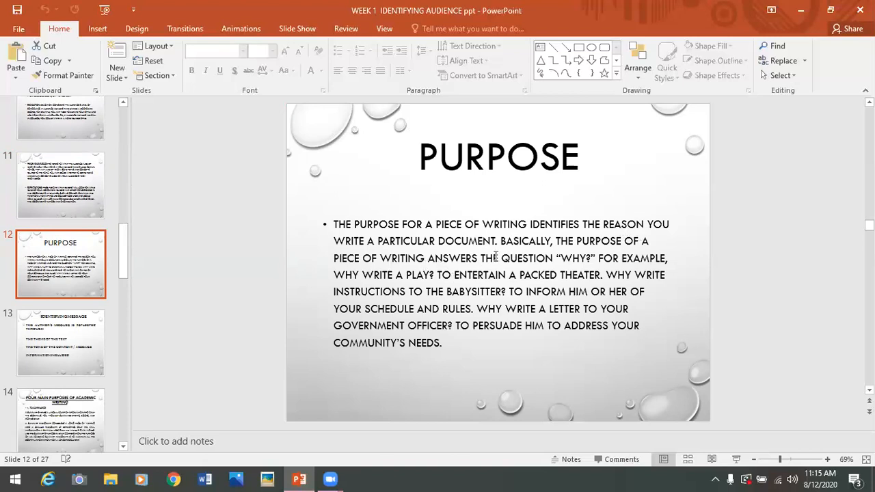
mouse_move(671, 259)
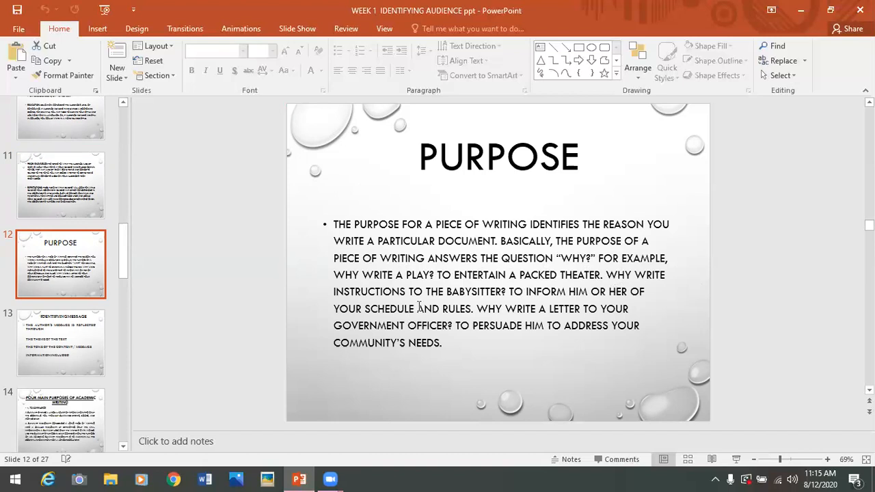
mouse_move(526, 302)
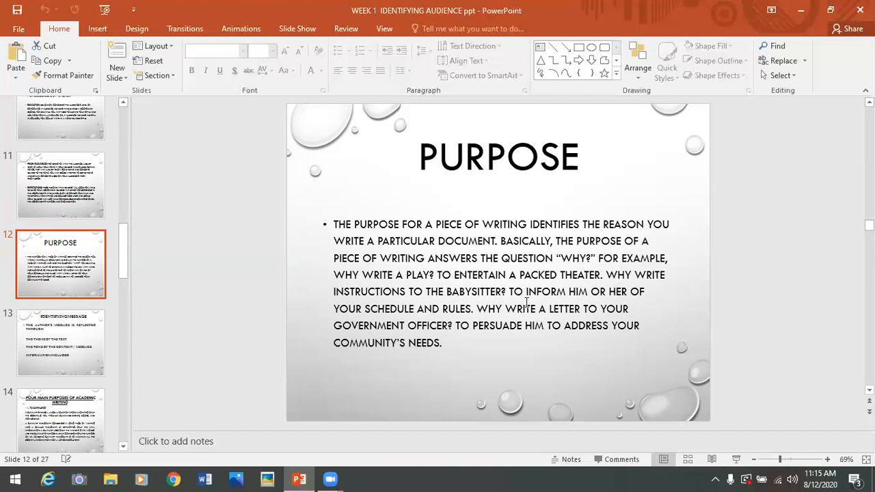
mouse_move(435, 315)
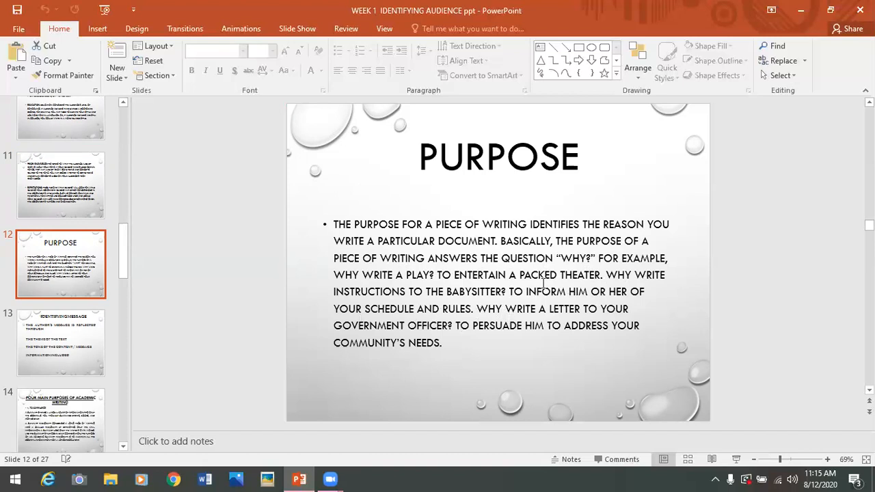
mouse_move(459, 339)
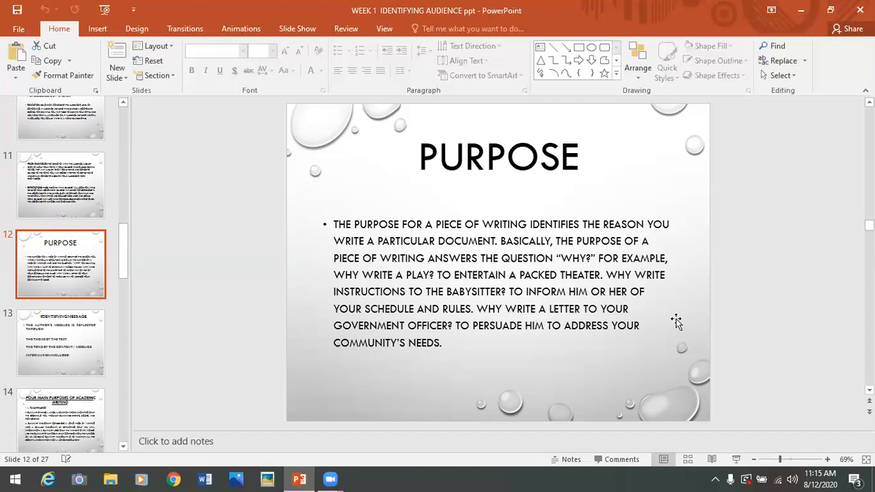
mouse_move(532, 397)
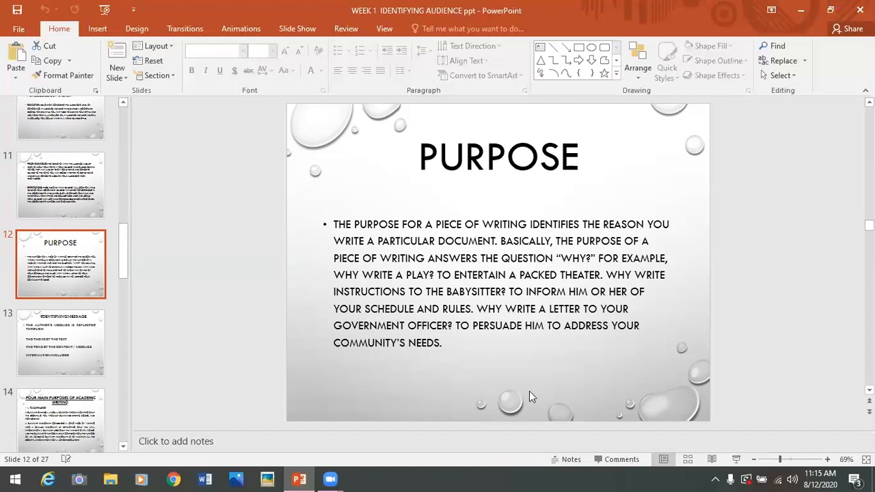
mouse_move(532, 391)
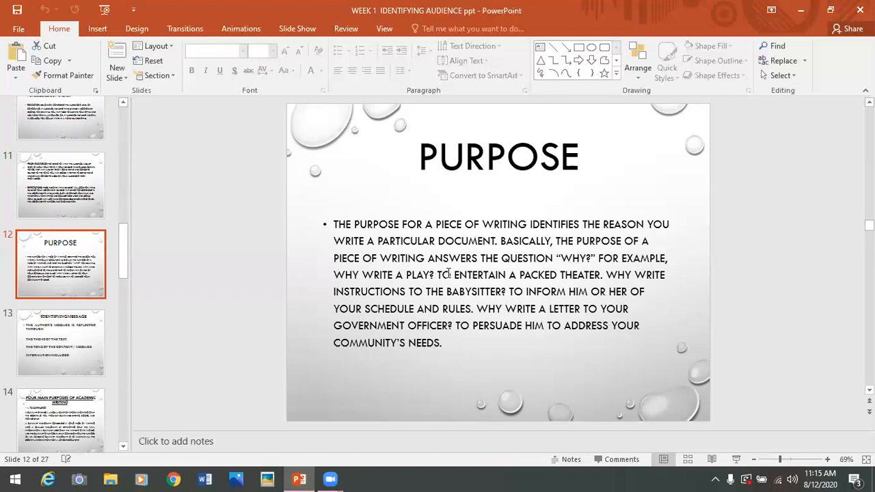
mouse_move(518, 275)
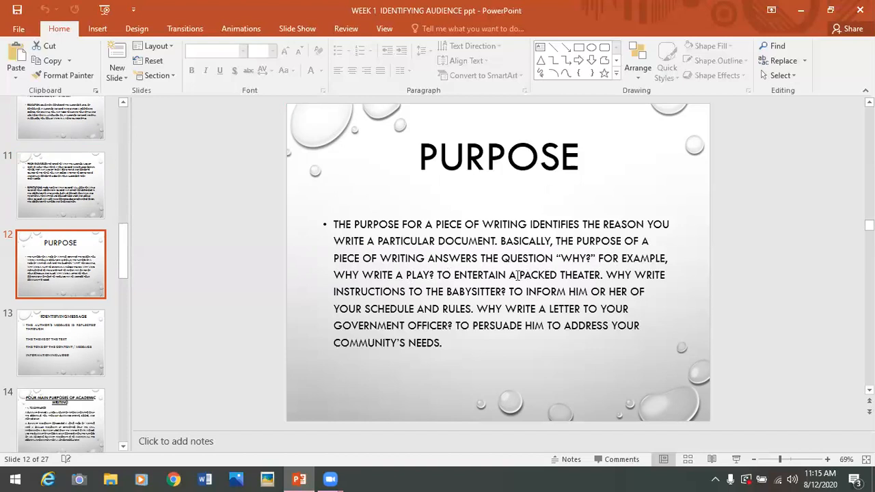
mouse_move(580, 222)
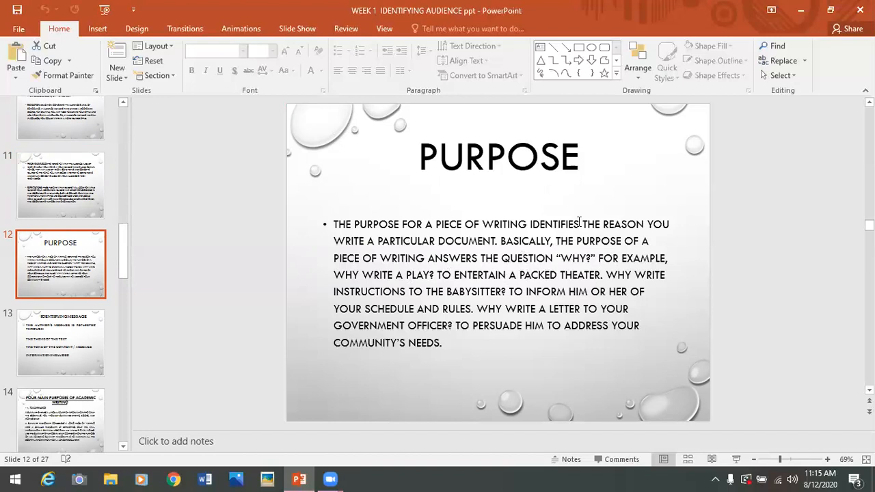
mouse_move(359, 310)
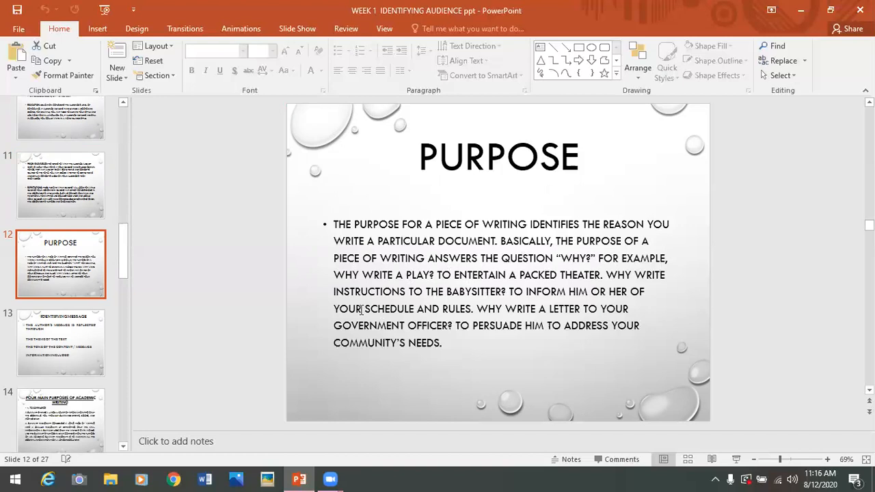
mouse_move(549, 304)
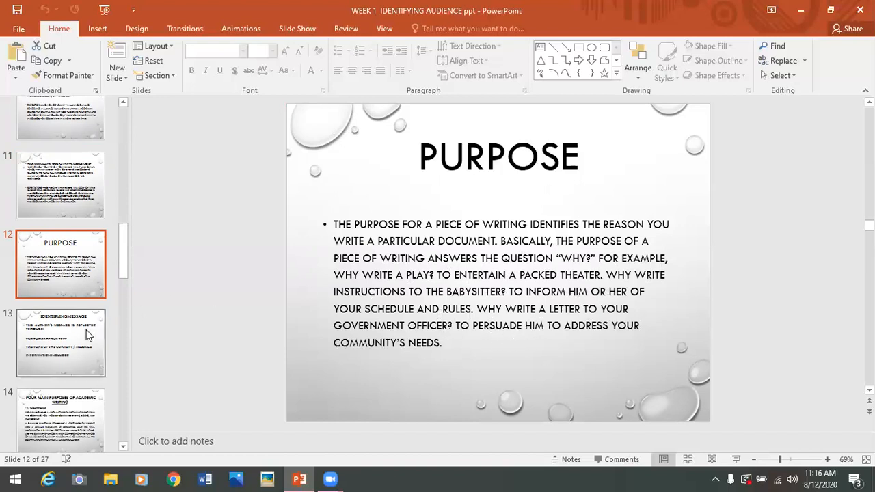
Advance past the Purpose slide to 'Four Main Purposes of Academic Writing'
left_click(60, 341)
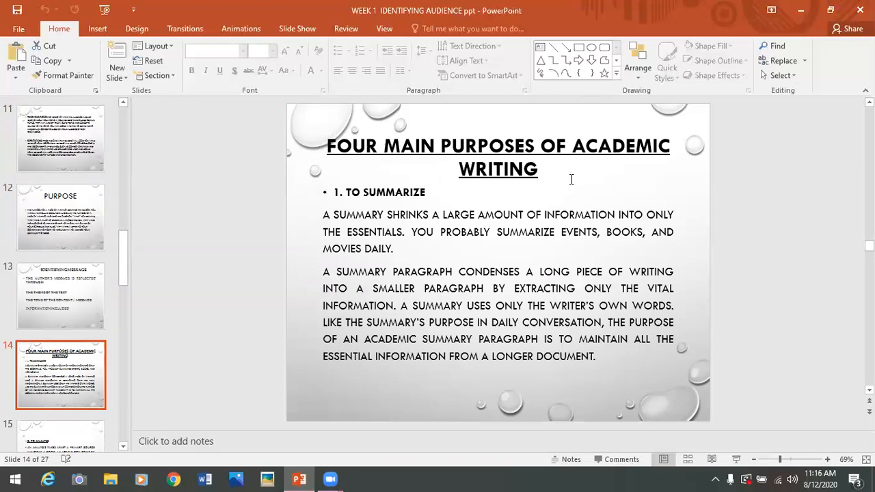
mouse_move(430, 208)
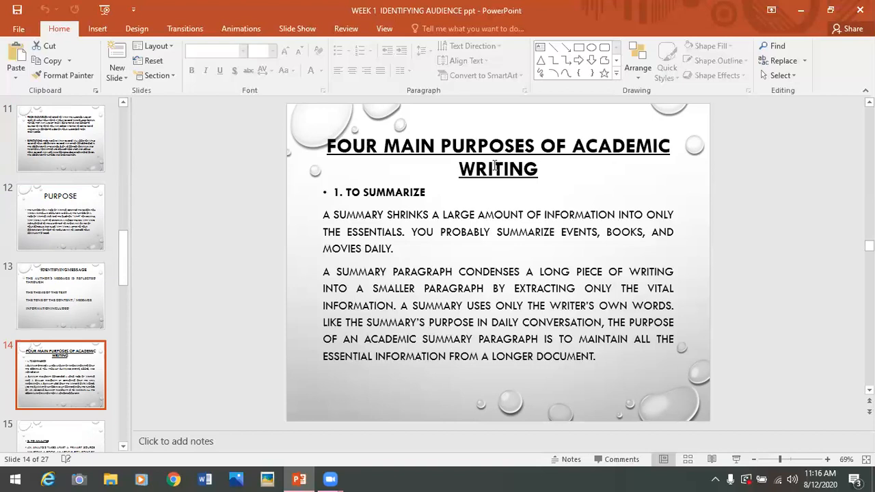
mouse_move(467, 189)
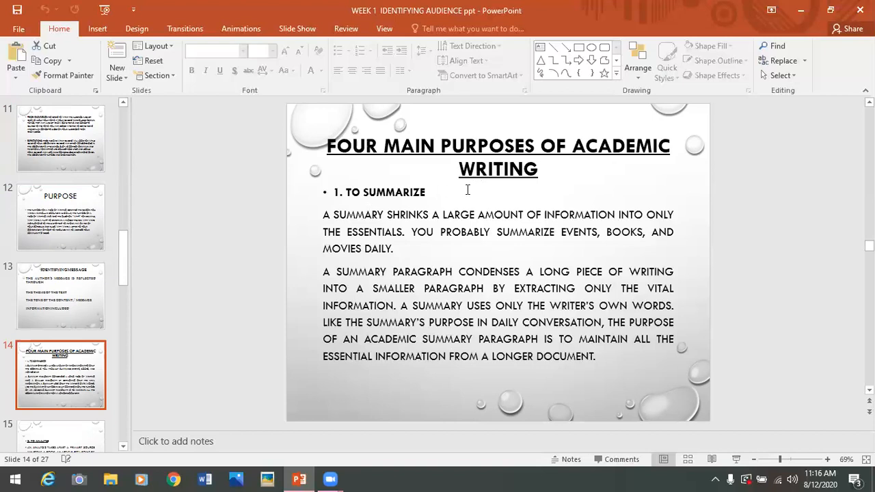
mouse_move(411, 264)
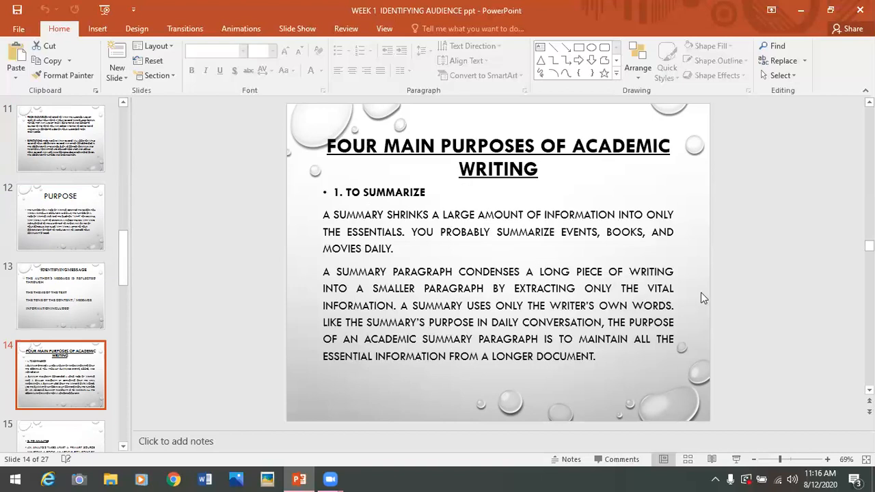
mouse_move(536, 296)
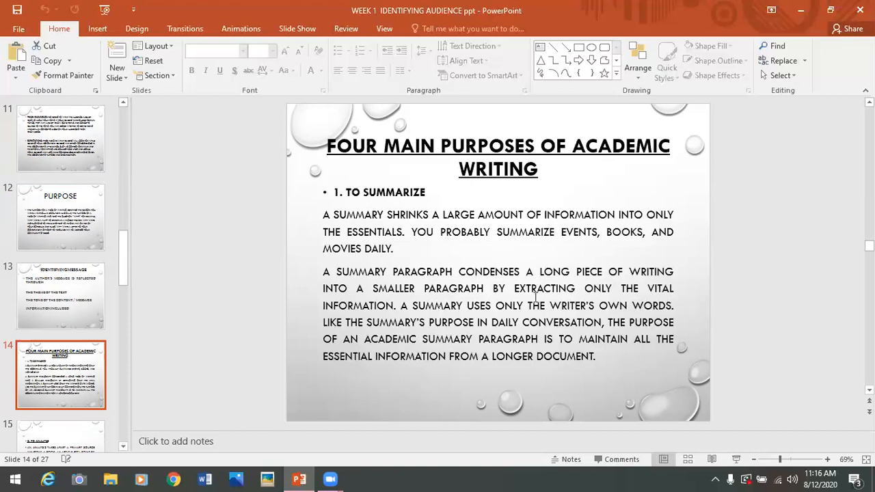
mouse_move(605, 283)
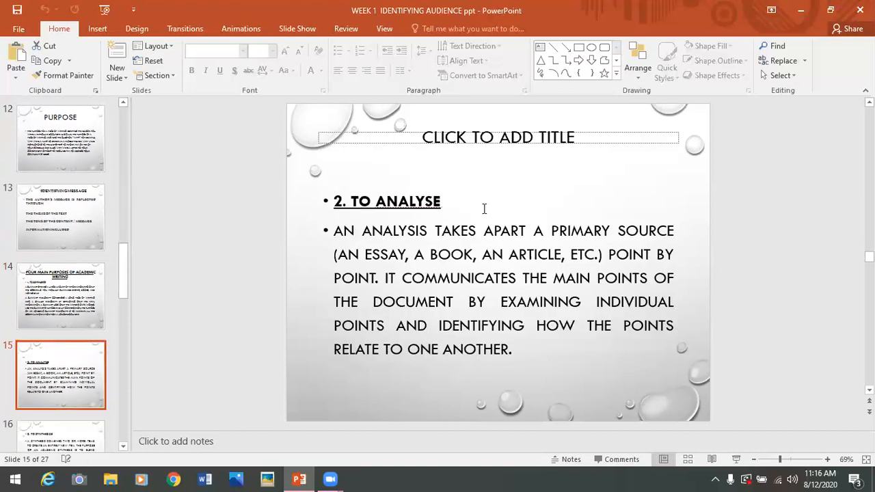
mouse_move(434, 251)
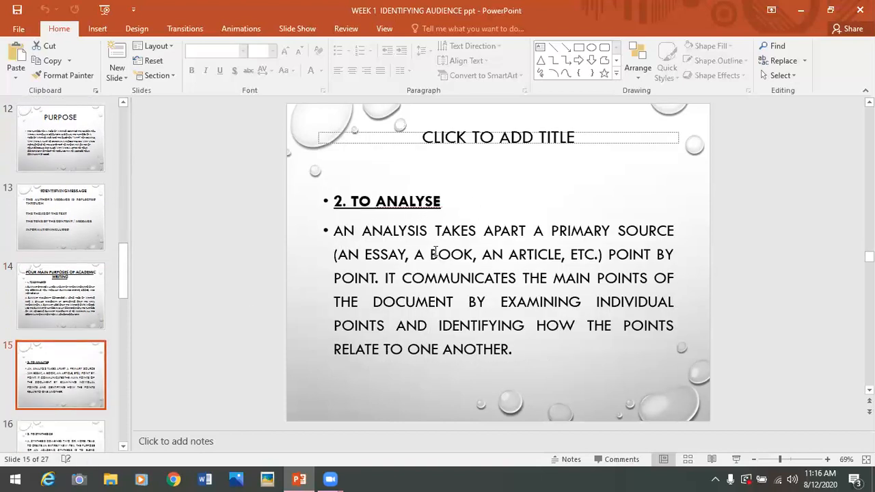
mouse_move(687, 240)
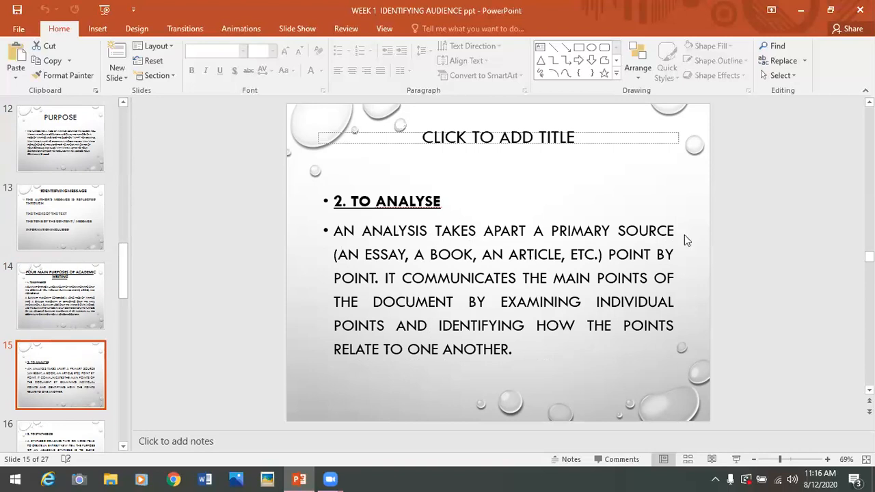
mouse_move(376, 281)
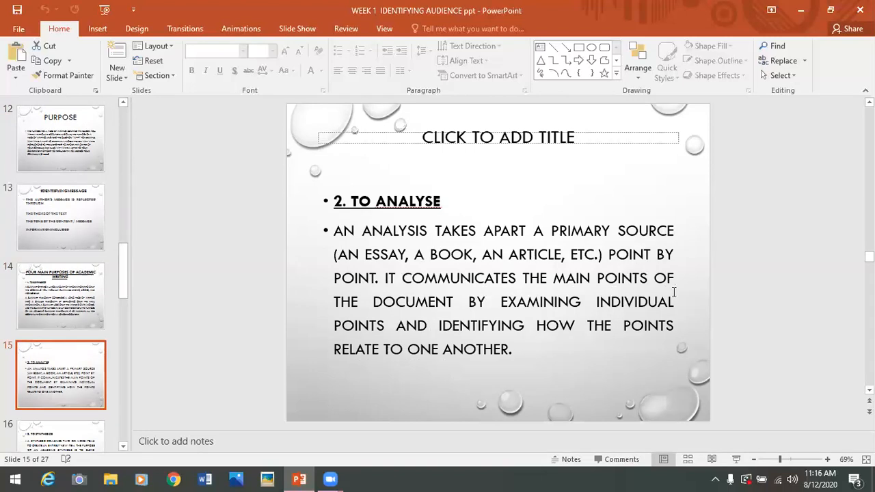
mouse_move(650, 295)
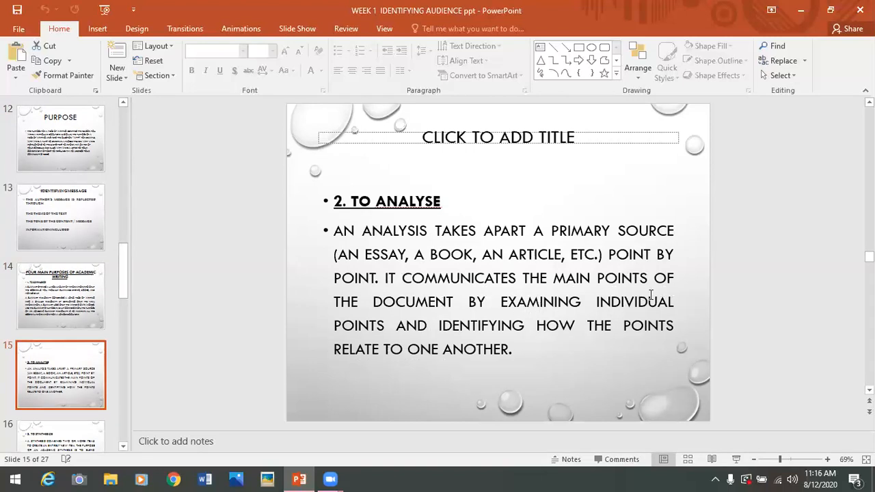
mouse_move(633, 316)
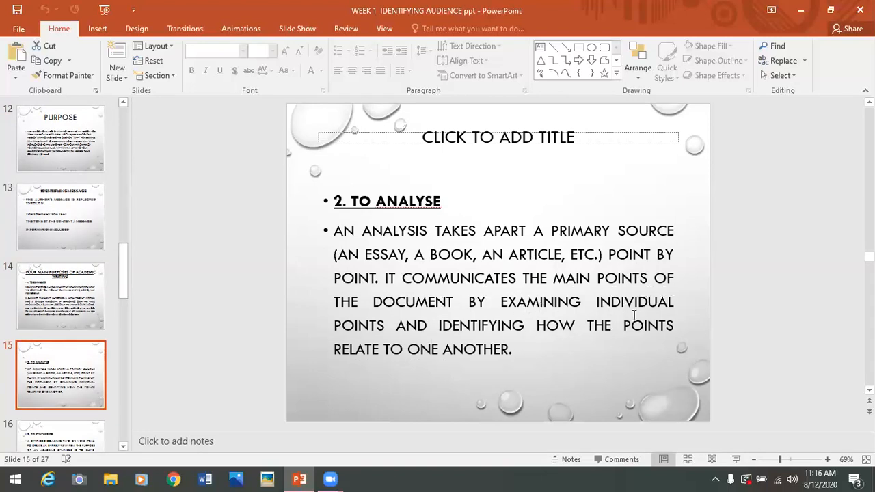
mouse_move(447, 377)
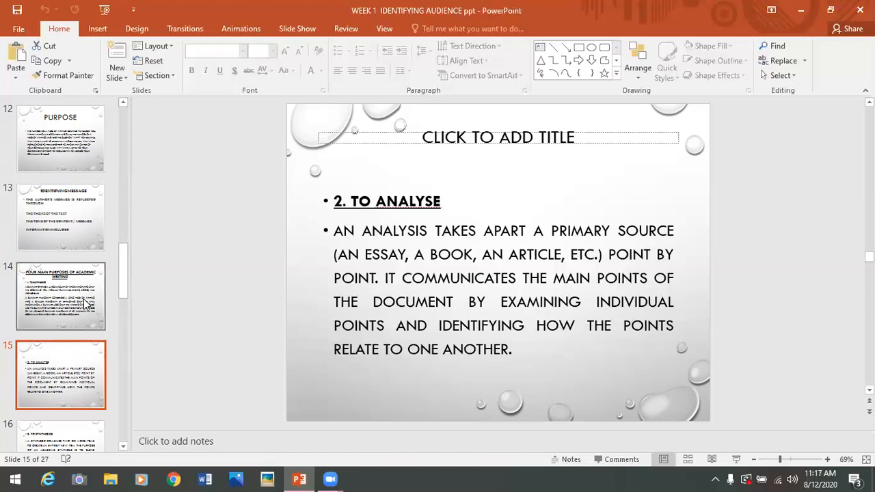
left_click(61, 296)
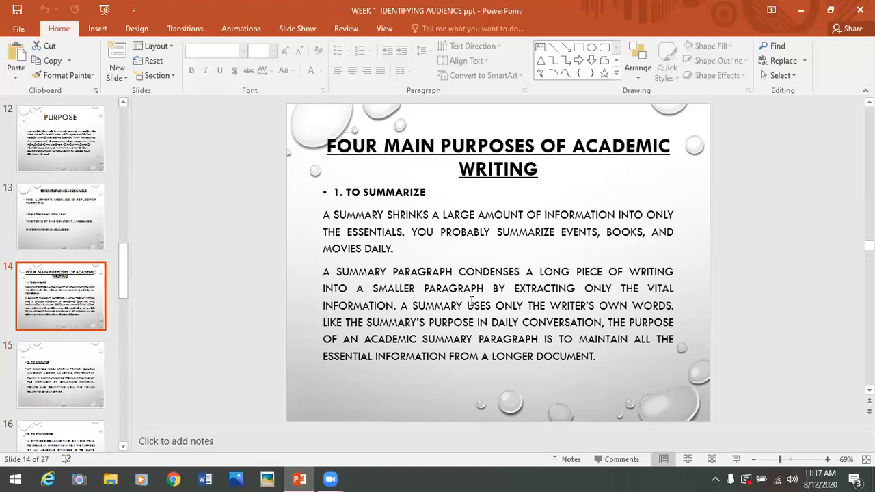
Step through slides 16 (synthesizing) and 17 (evaluating), then display slide 18, 'Message'
left_click(61, 375)
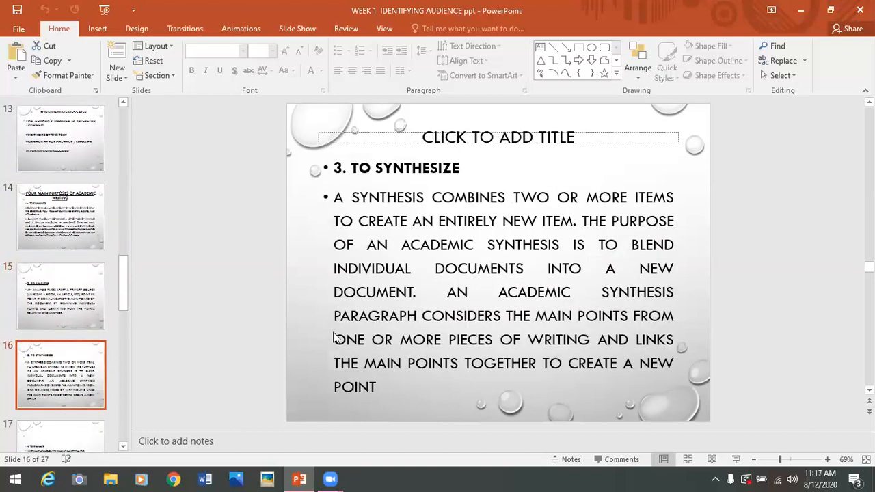
mouse_move(412, 182)
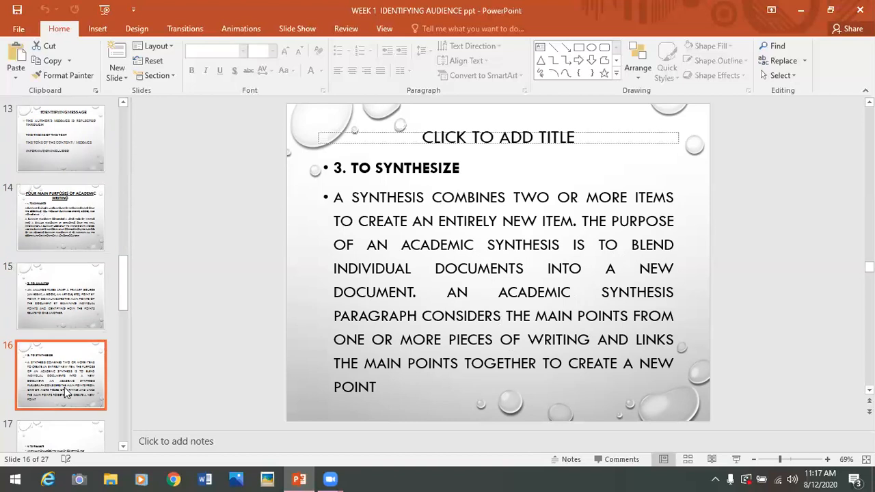
left_click(61, 413)
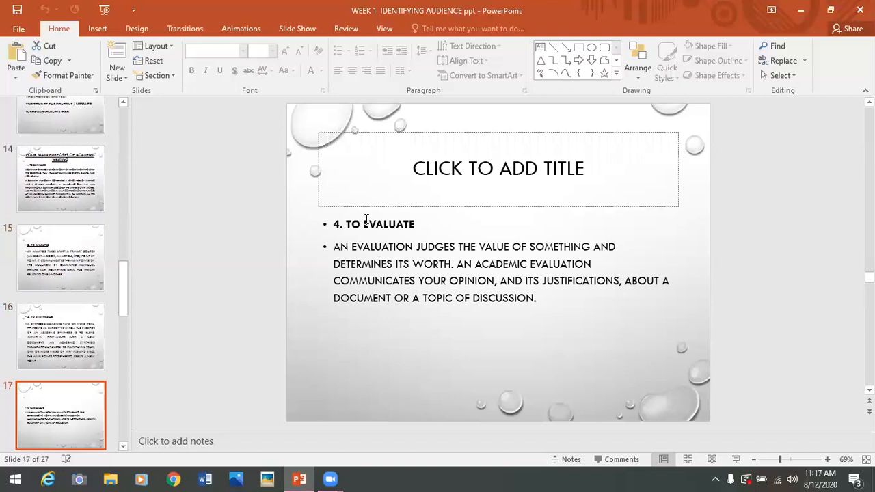
mouse_move(401, 254)
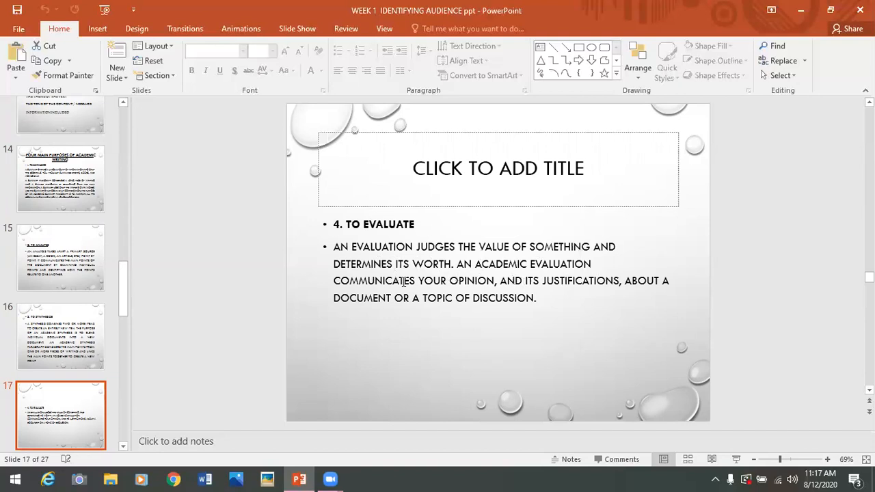
mouse_move(585, 289)
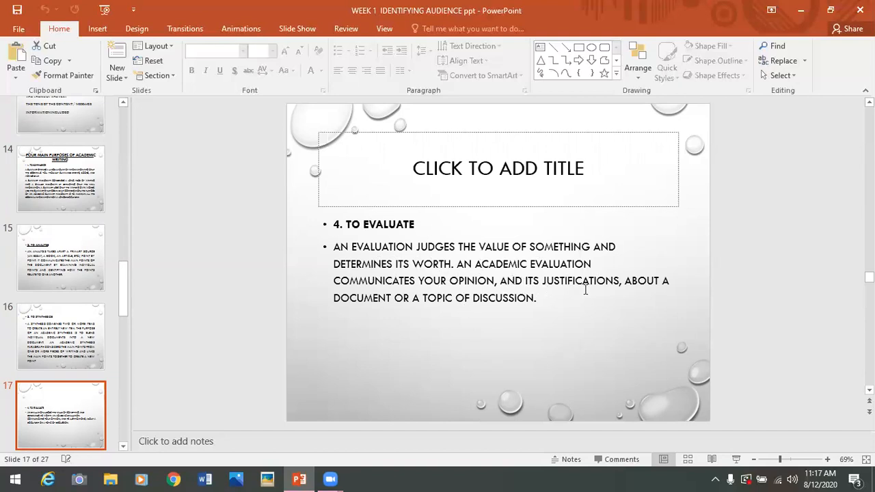
mouse_move(406, 301)
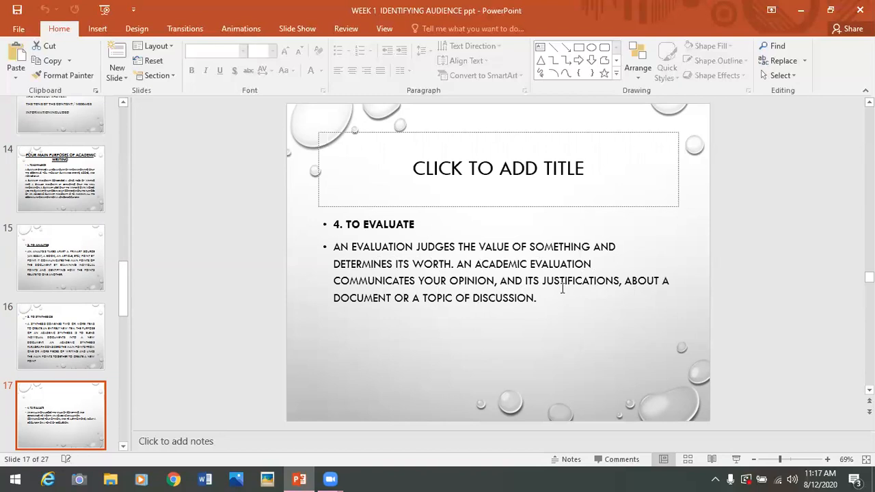
mouse_move(444, 273)
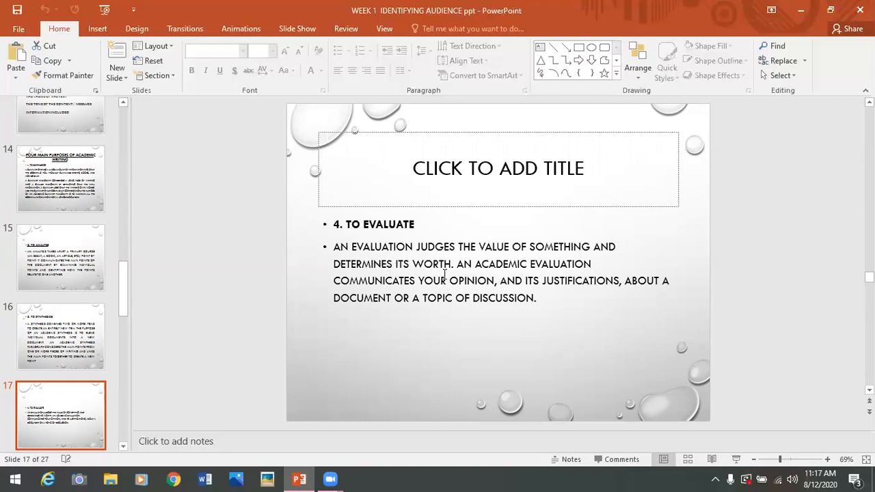
scroll("down", 3)
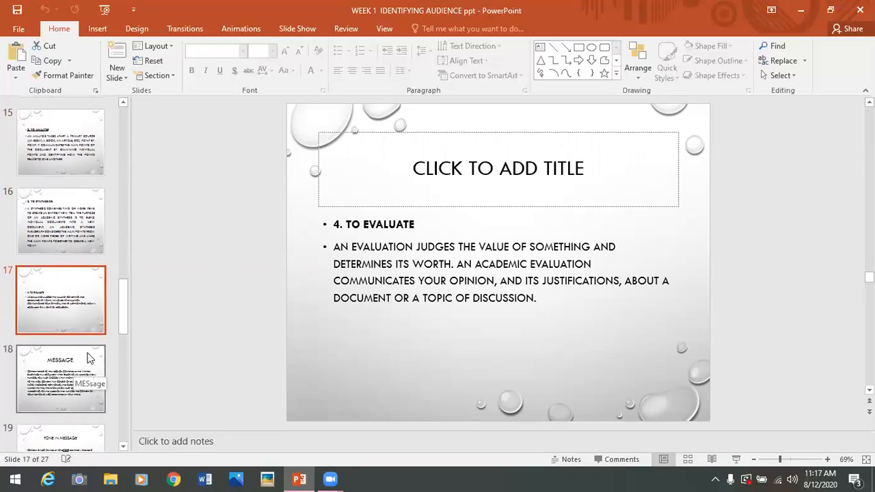
left_click(60, 379)
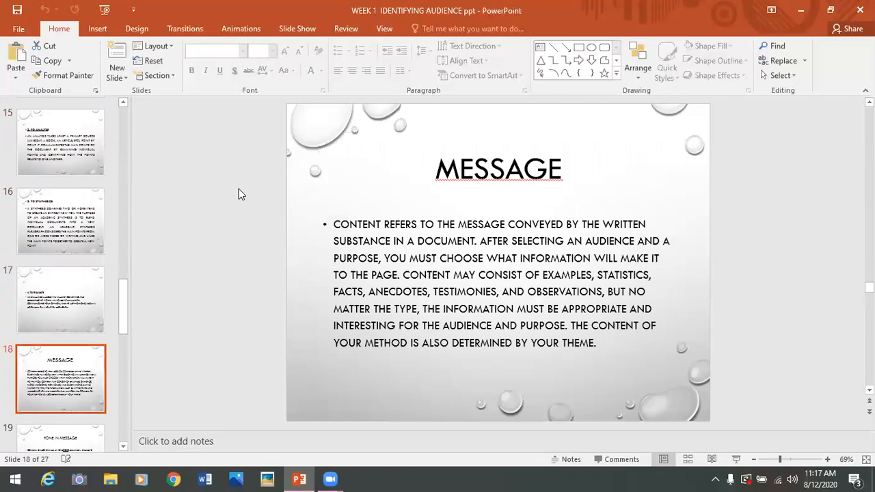
mouse_move(414, 188)
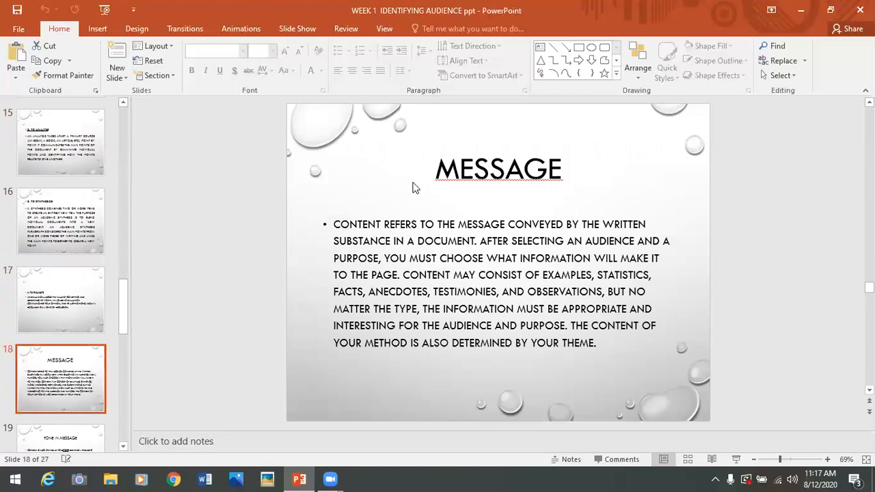
mouse_move(340, 253)
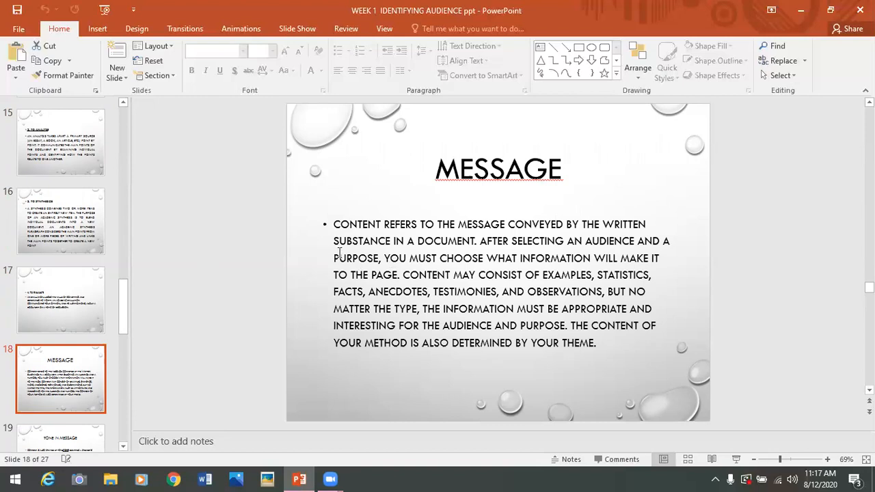
mouse_move(596, 232)
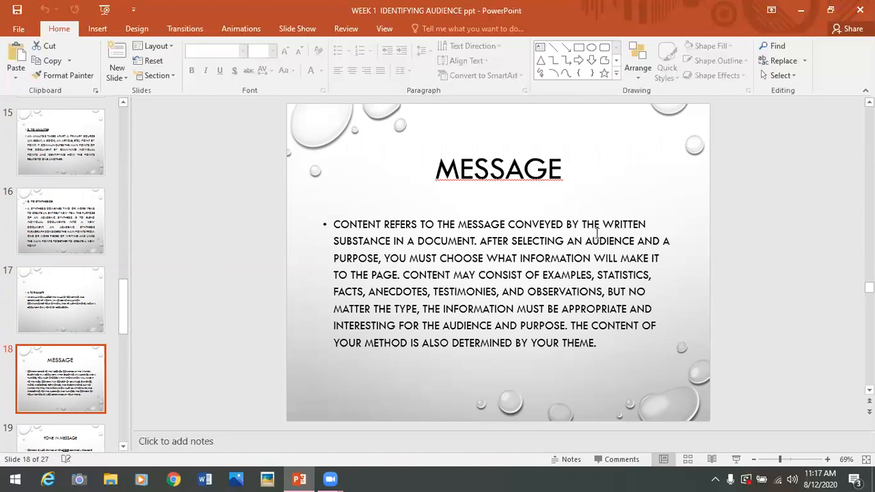
mouse_move(479, 248)
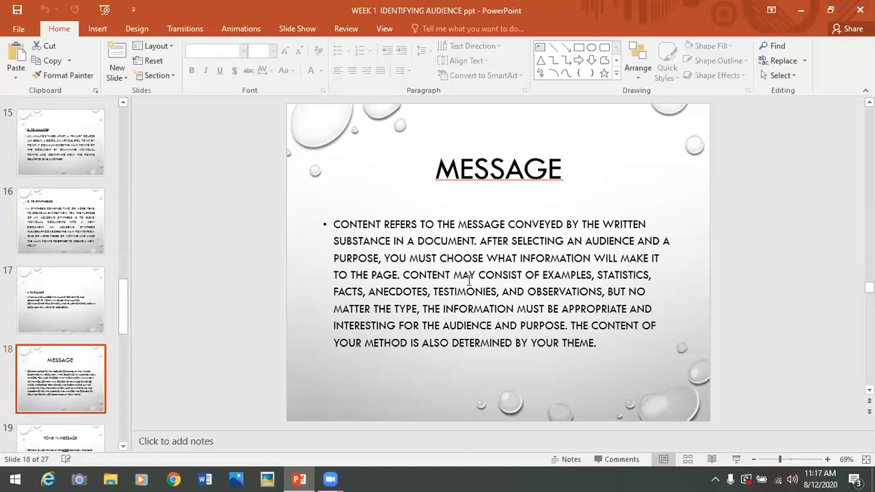
mouse_move(696, 274)
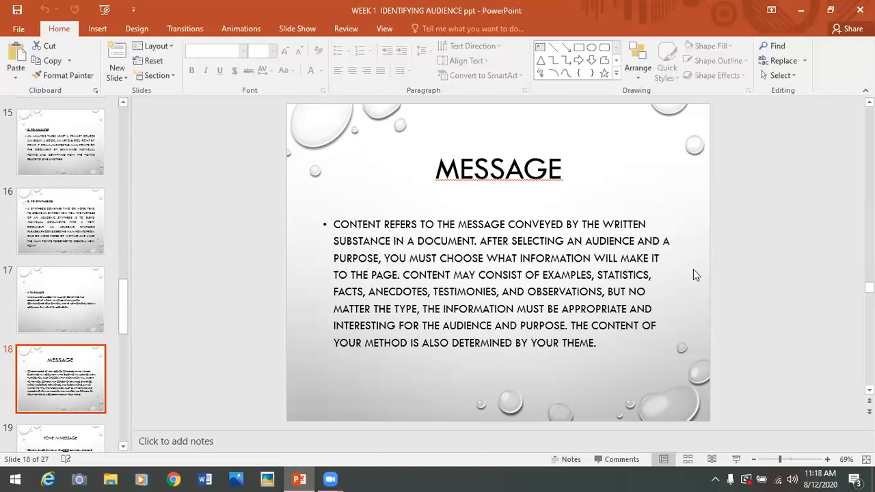
mouse_move(415, 289)
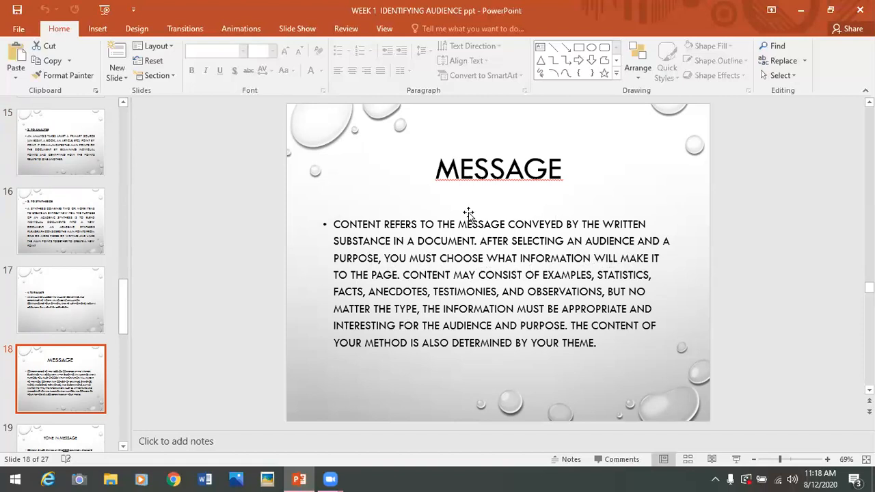
mouse_move(443, 269)
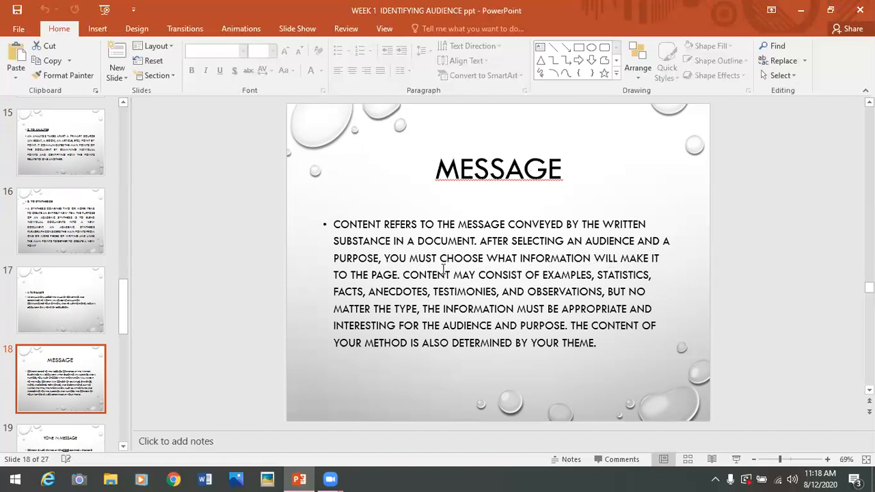
mouse_move(489, 176)
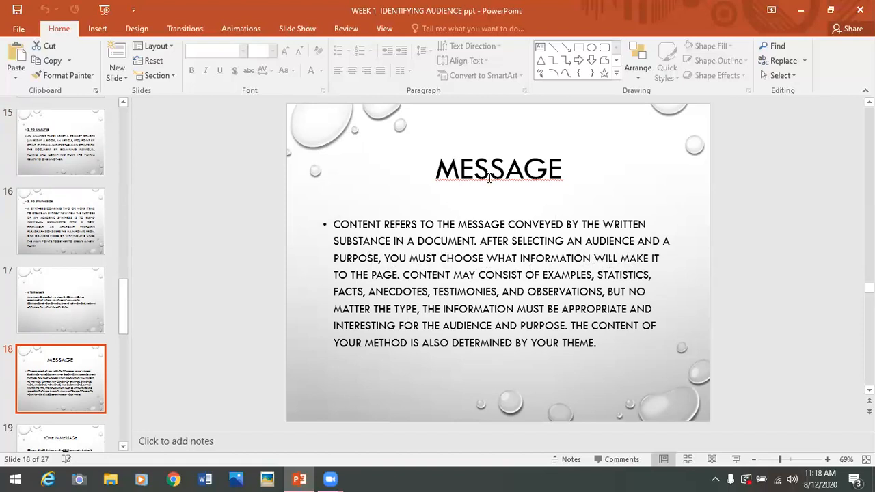
mouse_move(615, 242)
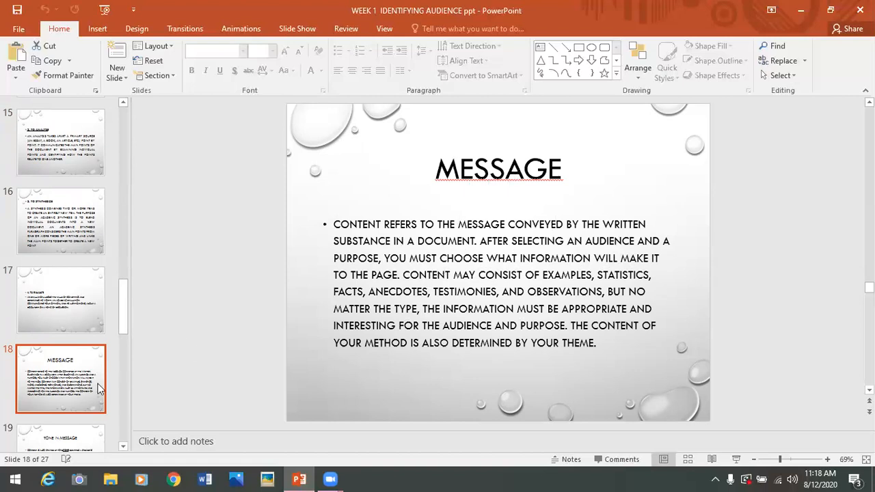
Display slide 19, defining tone as a speaker's attitude toward a subject
left_click(60, 342)
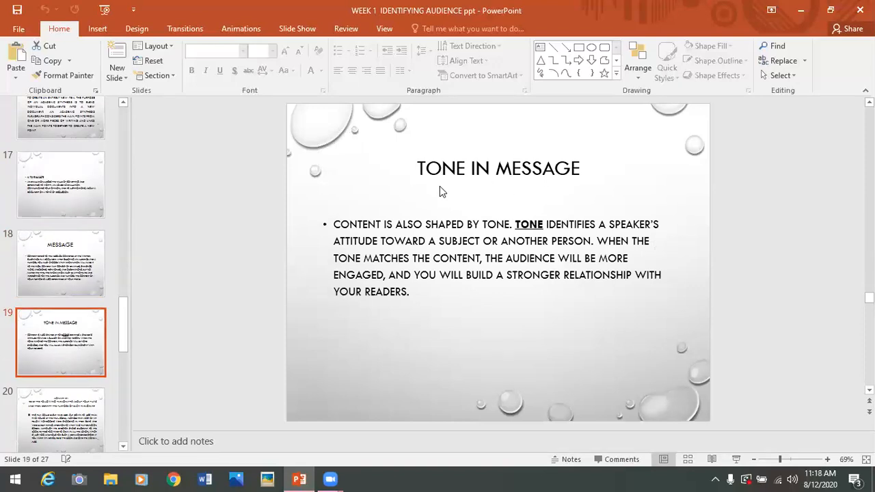
mouse_move(544, 233)
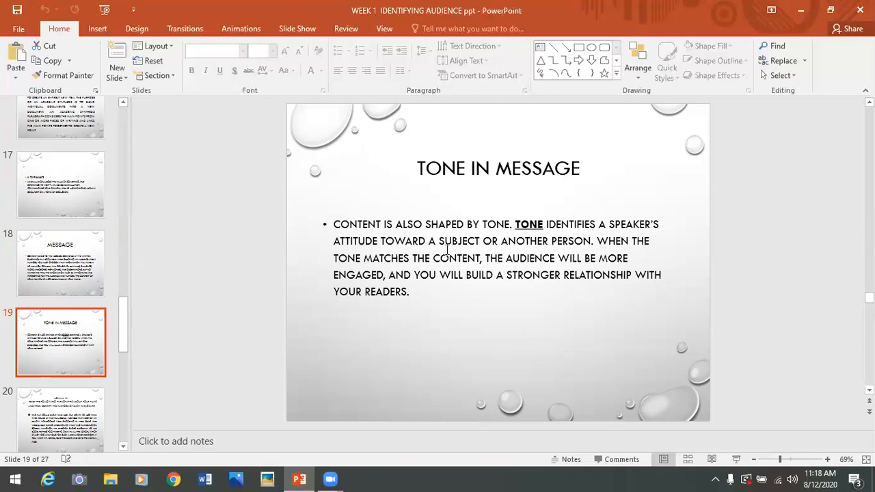
Display slide 20, 'Activity #1', and scroll the thumbnail pane down and back up
left_click(61, 344)
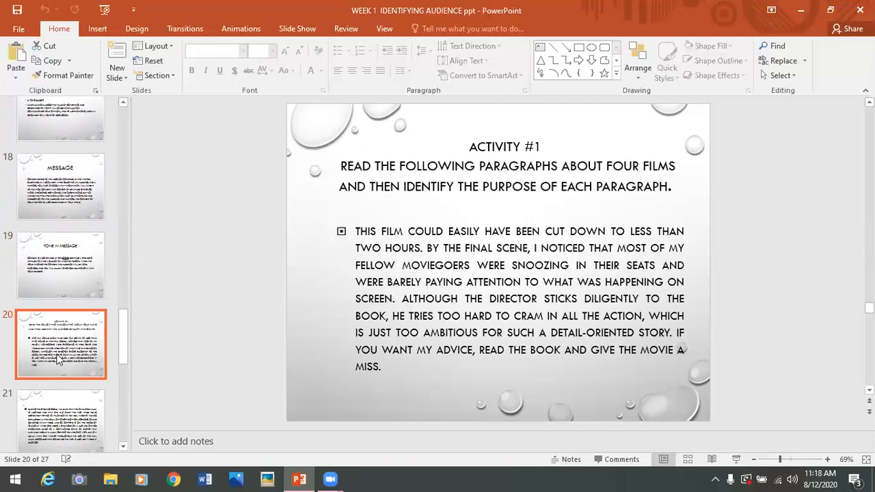
scroll("down", 3)
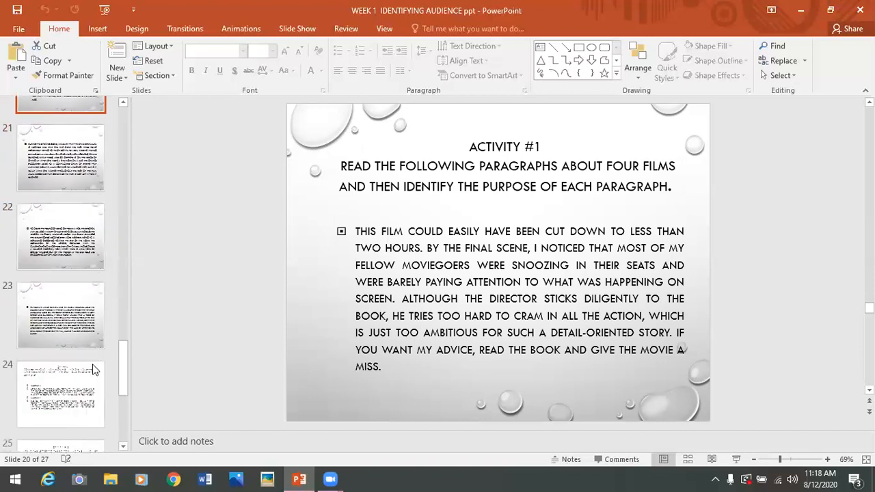
scroll("down", 3)
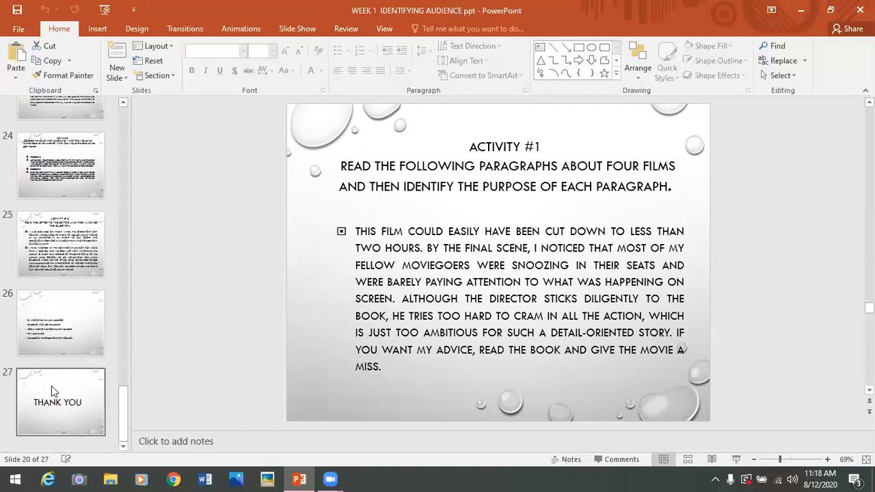
scroll("up", 3)
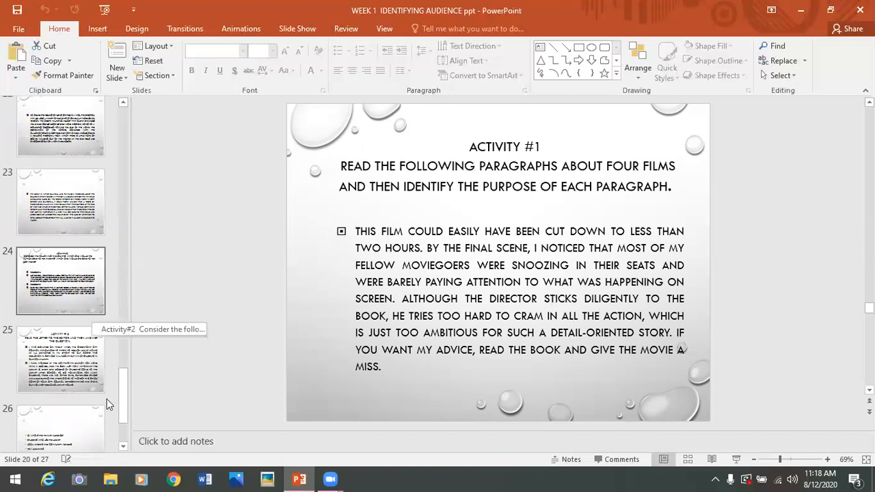
scroll("up", 3)
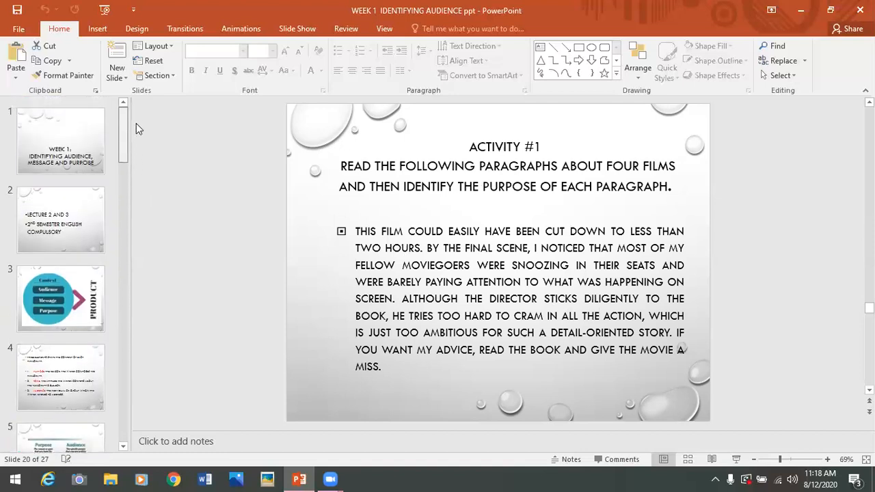
Briefly revisit the slide 3 diagram, then display title slide 1
left_click(61, 299)
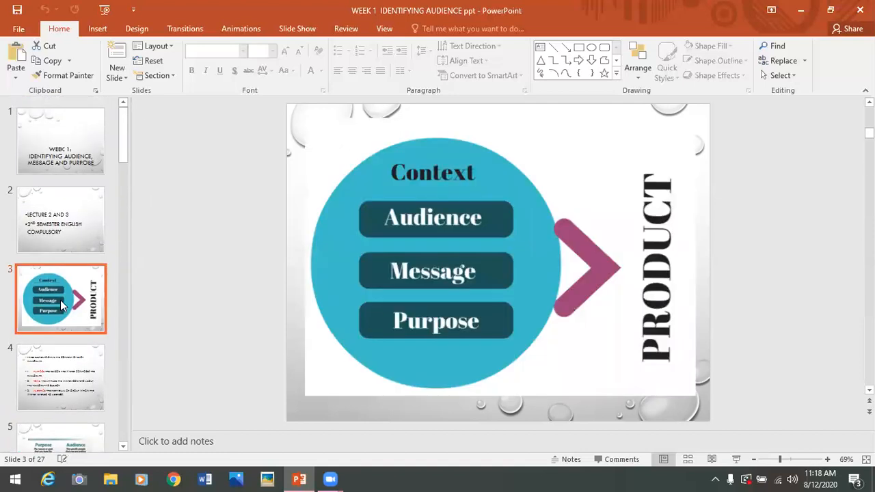
left_click(60, 140)
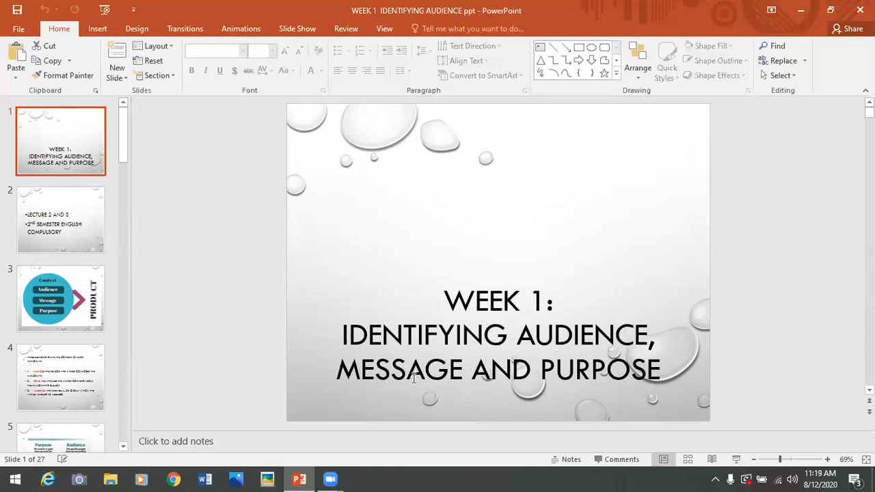
mouse_move(570, 398)
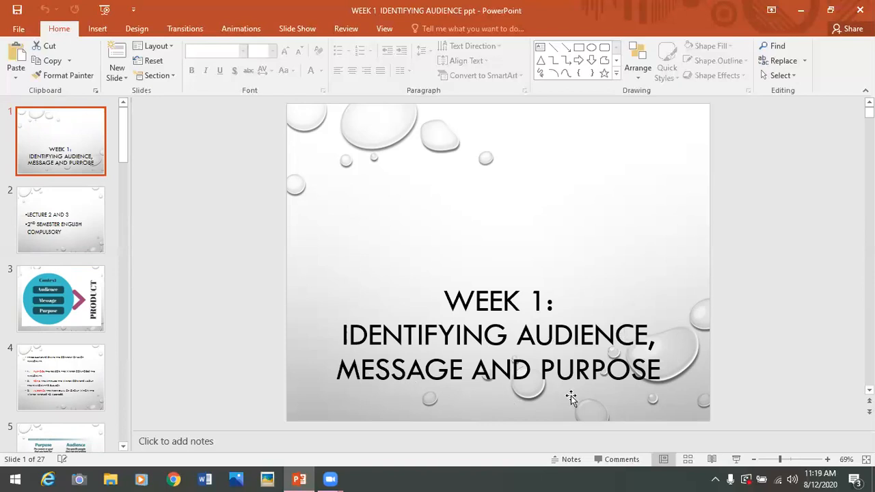
mouse_move(186, 283)
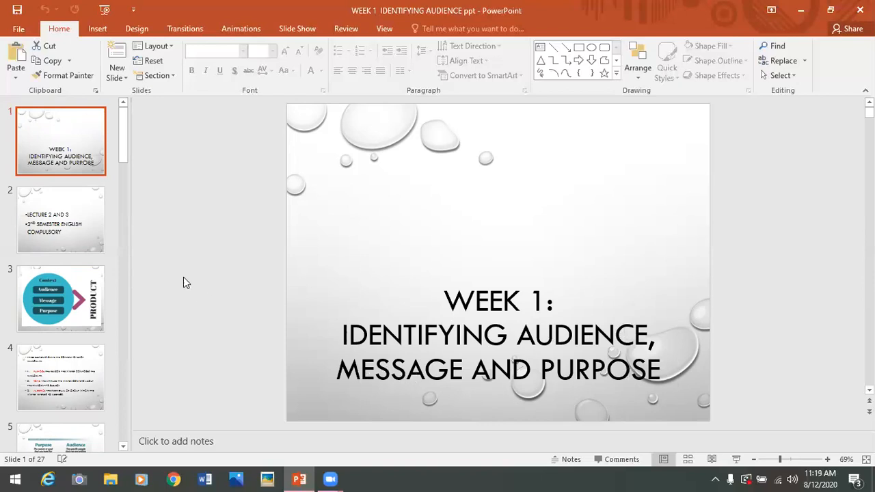
mouse_move(485, 430)
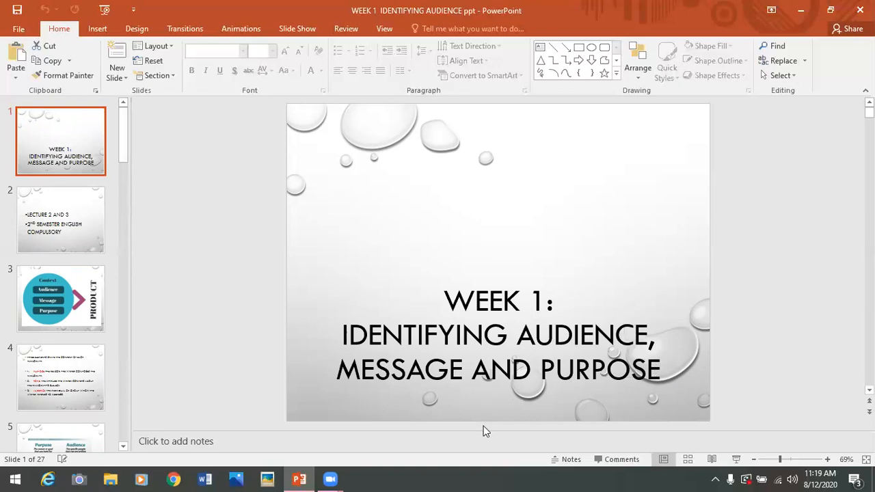
mouse_move(574, 34)
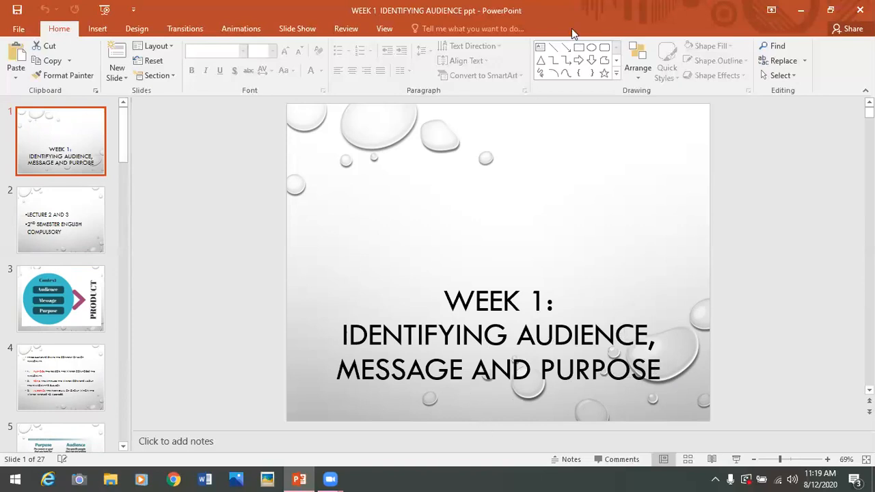
mouse_move(266, 245)
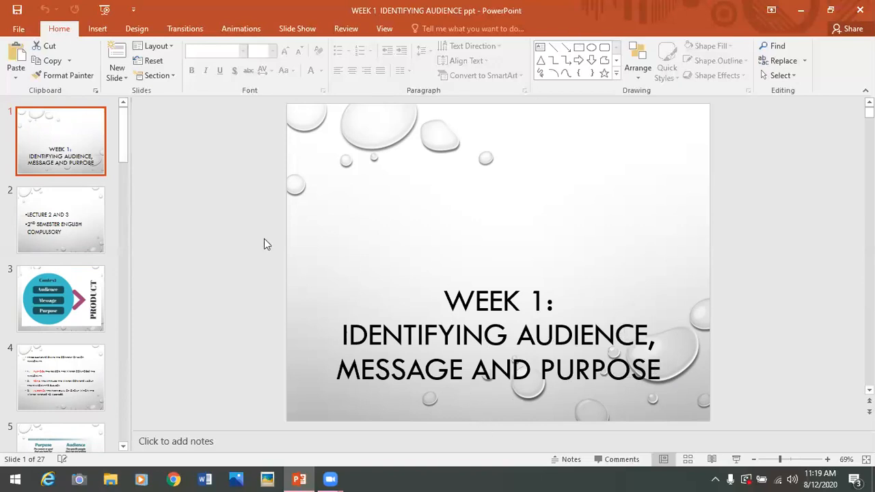
mouse_move(235, 253)
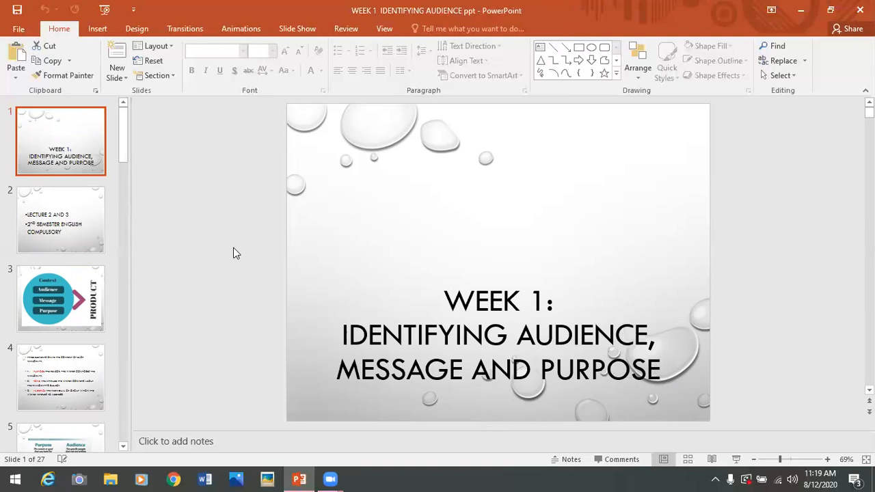
mouse_move(225, 34)
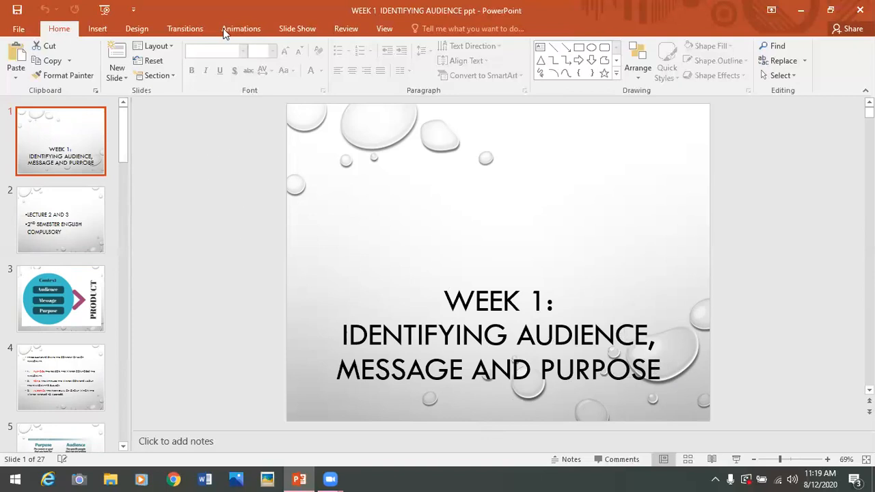